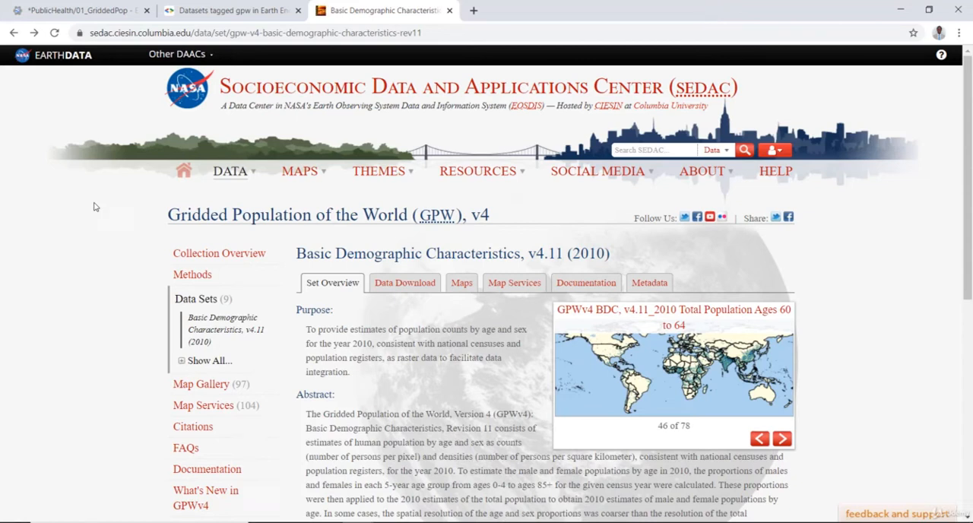
Step: Advance the GPWv4 map gallery to map 52, Total Population Ages 65 and Older
{"action": "left_click", "coordinate": [782, 438]}
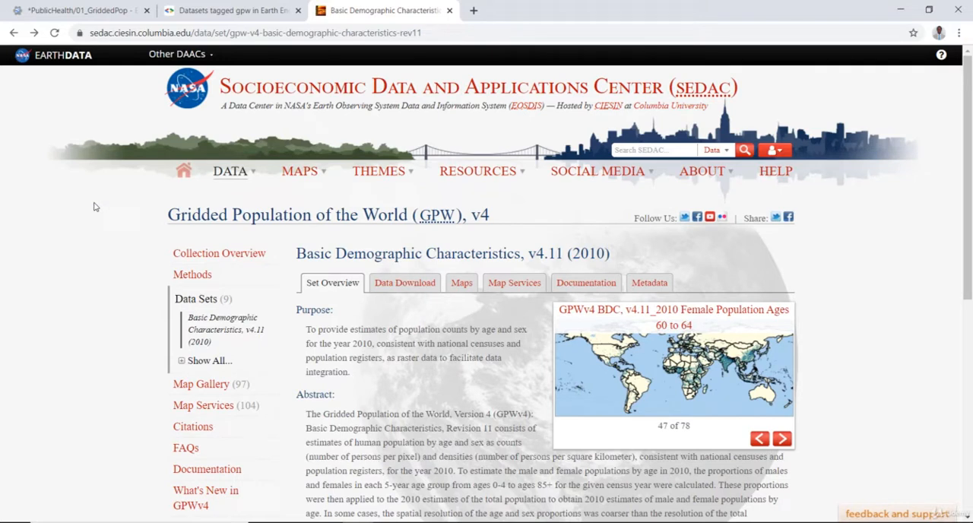
{"action": "left_click", "coordinate": [782, 438]}
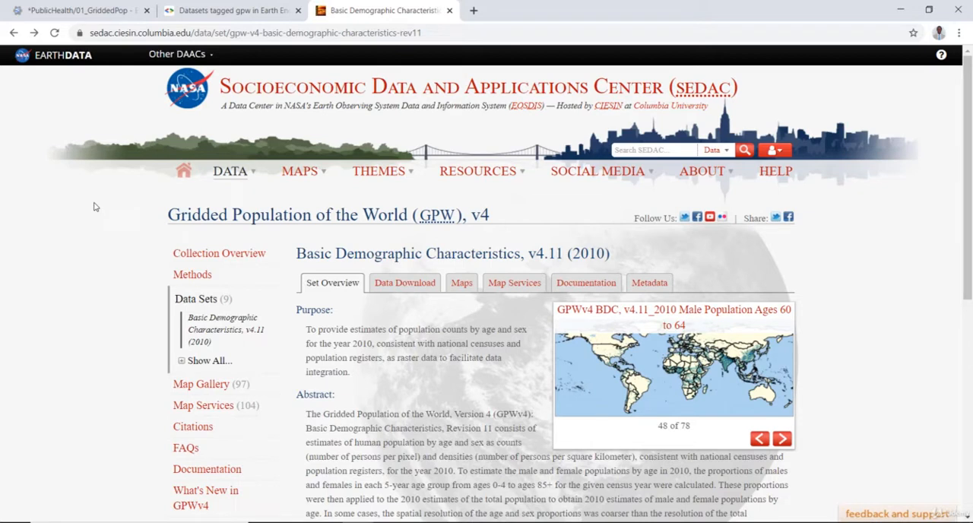
{"action": "left_click", "coordinate": [782, 438]}
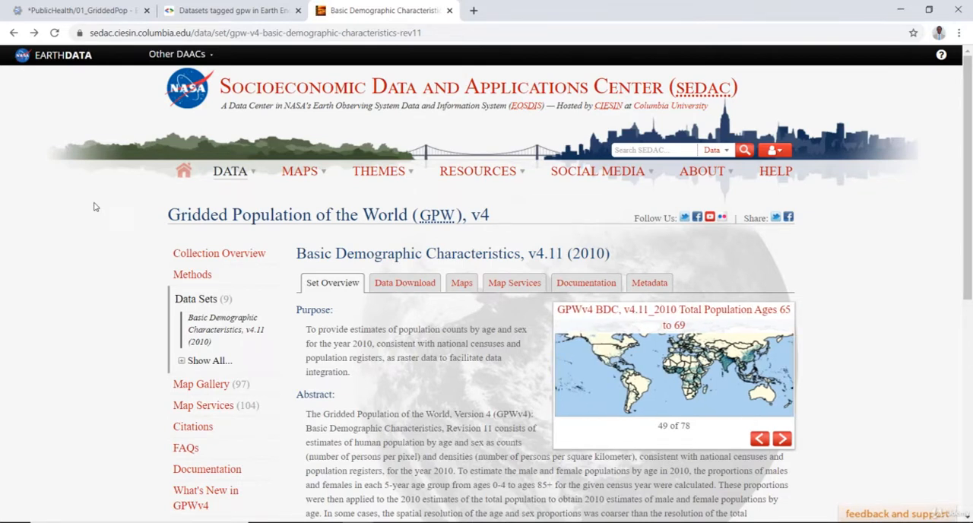
{"action": "mouse_move", "coordinate": [842, 283]}
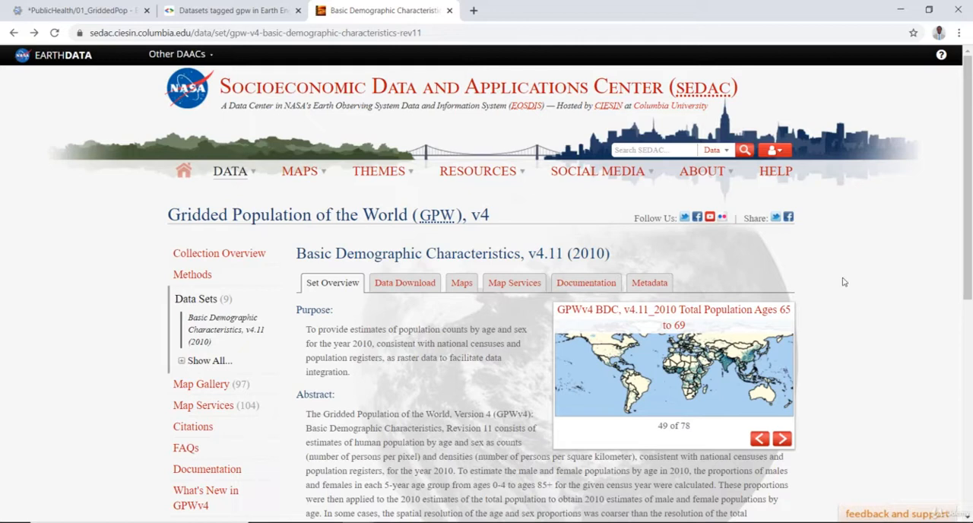
{"action": "left_click", "coordinate": [781, 438]}
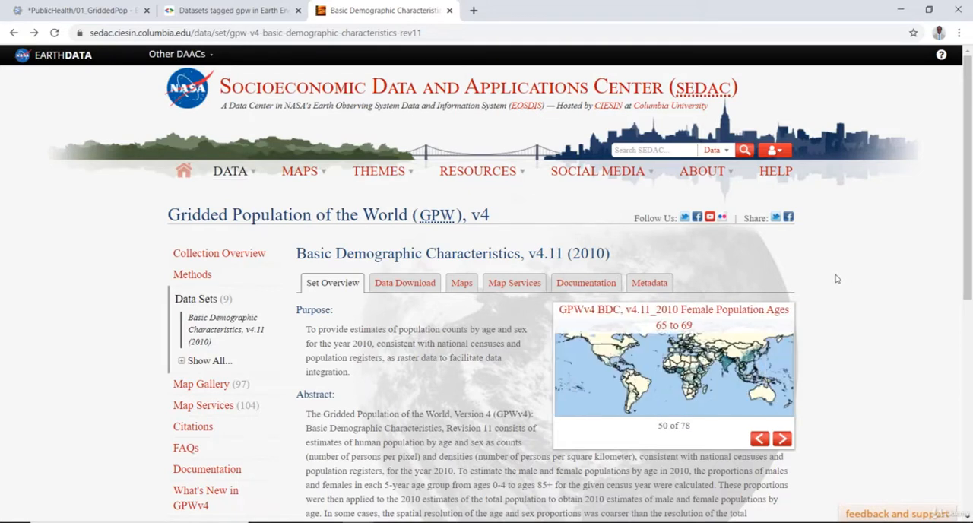
{"action": "mouse_move", "coordinate": [788, 89]}
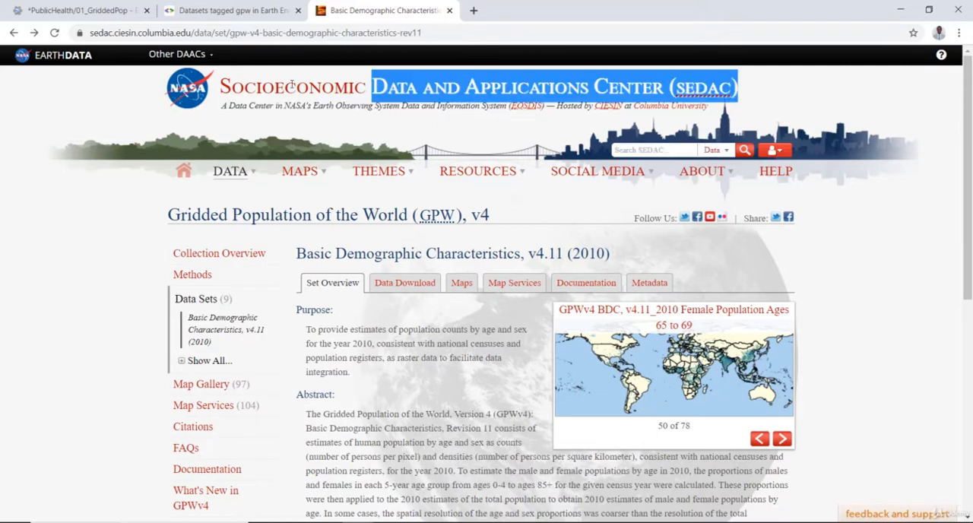
{"action": "left_click", "coordinate": [781, 438]}
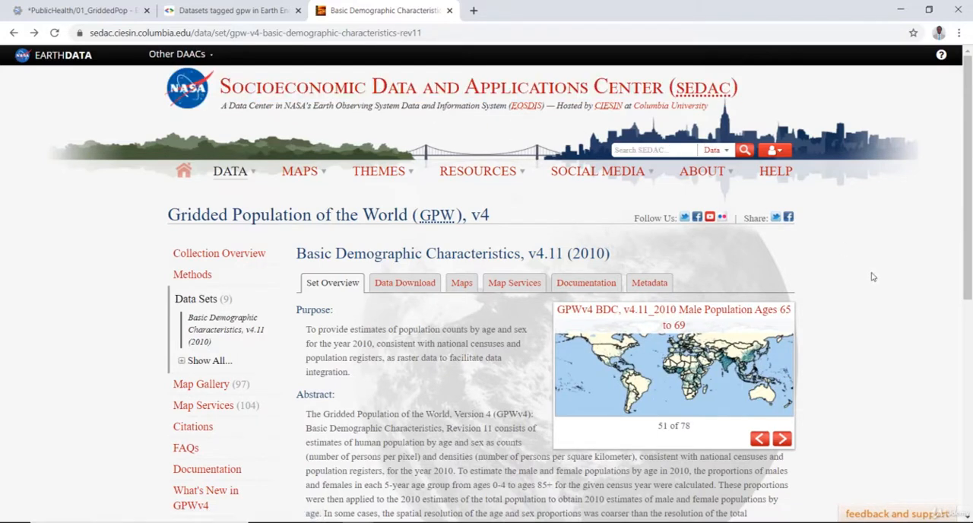
{"action": "mouse_move", "coordinate": [417, 317]}
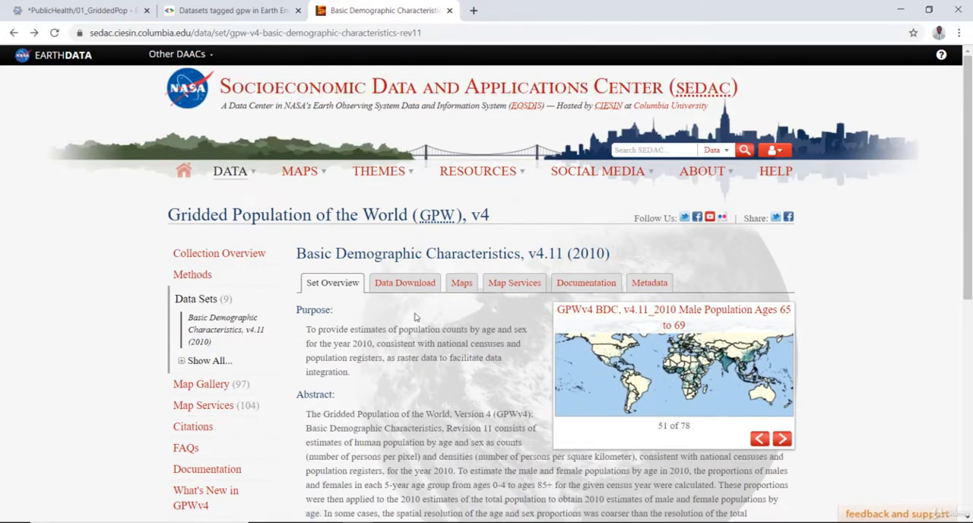
{"action": "left_click", "coordinate": [782, 438]}
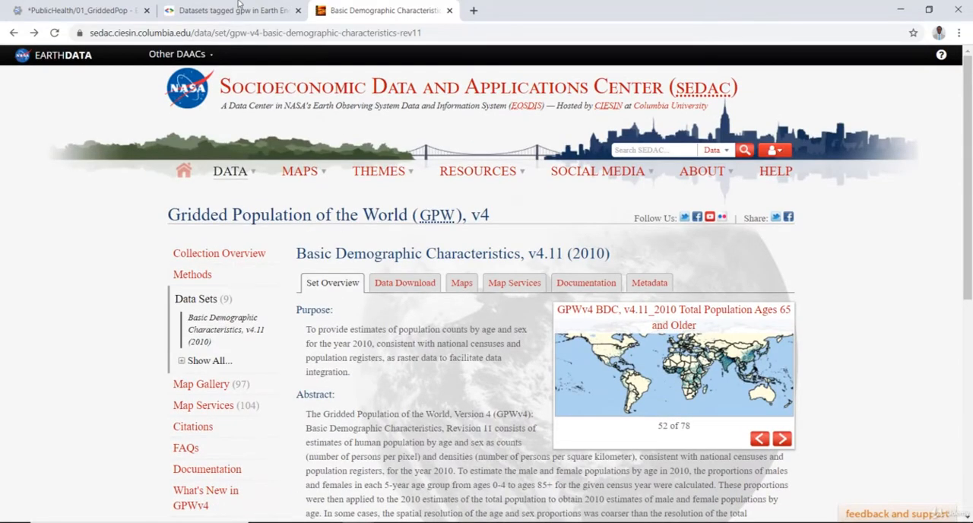
Step: Show the Earth Engine catalog listing of GPWv411 datasets tagged gpw
{"action": "left_click", "coordinate": [228, 9]}
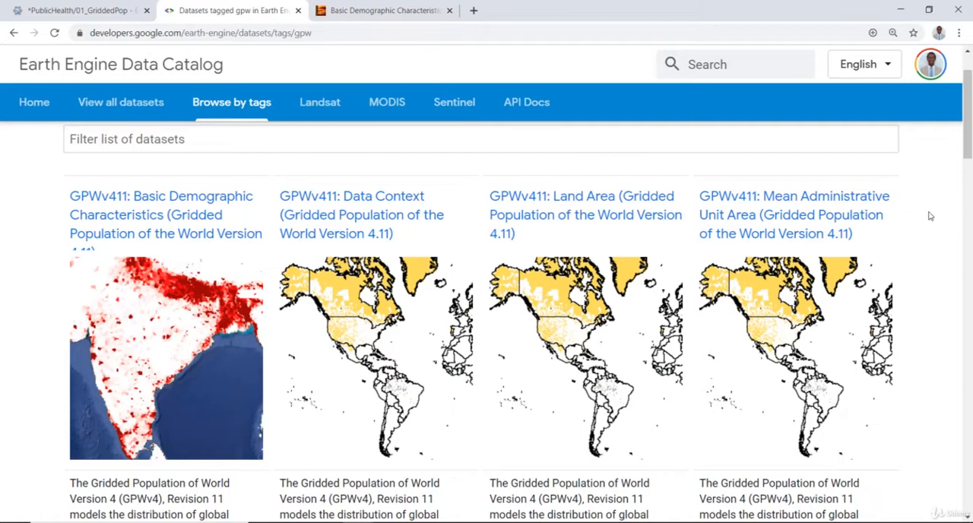
{"action": "mouse_move", "coordinate": [936, 220]}
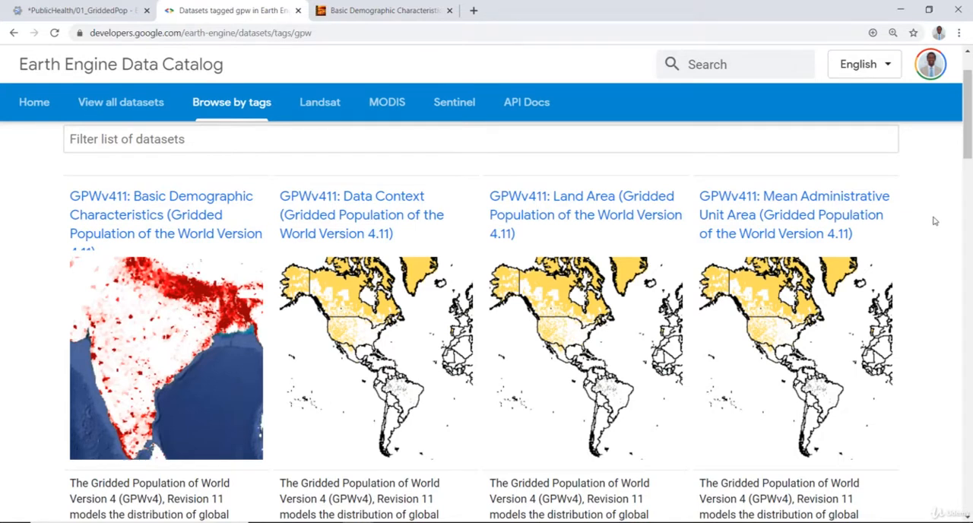
{"action": "mouse_move", "coordinate": [942, 208]}
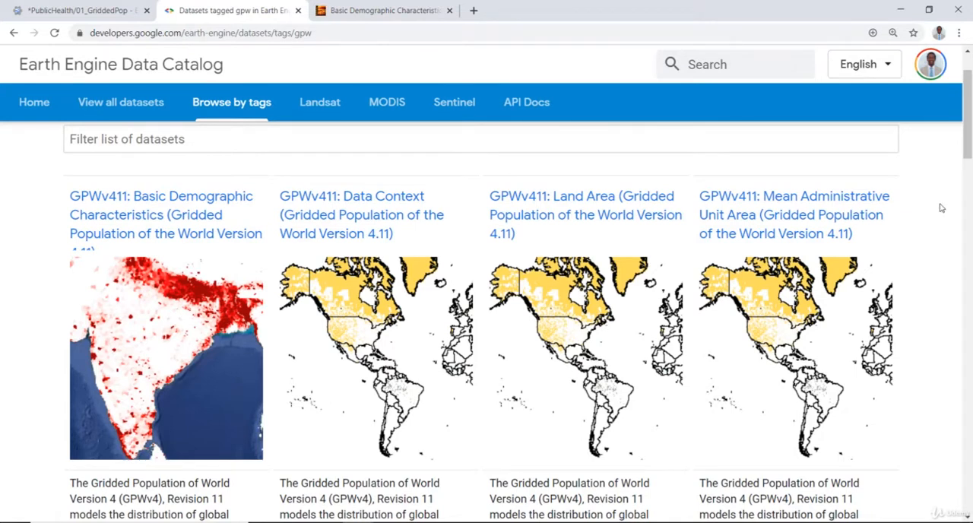
{"action": "mouse_move", "coordinate": [48, 213]}
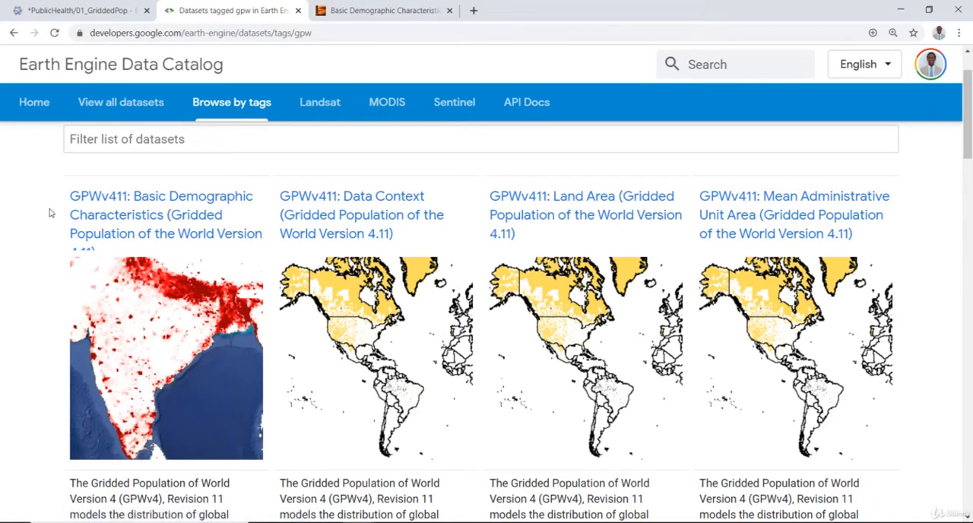
{"action": "mouse_move", "coordinate": [753, 134]}
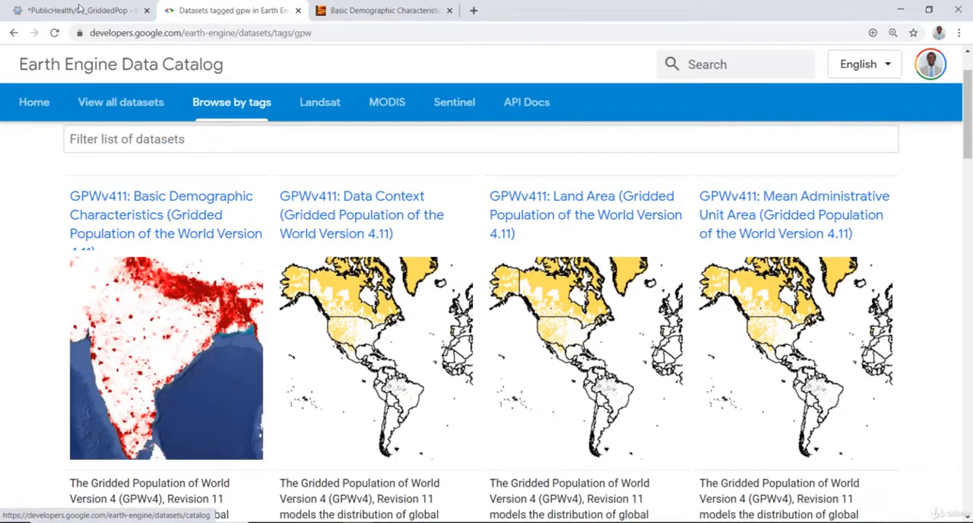
Step: Return to the GPW population density script and start a new line after the dataset .first() call
{"action": "left_click", "coordinate": [76, 10]}
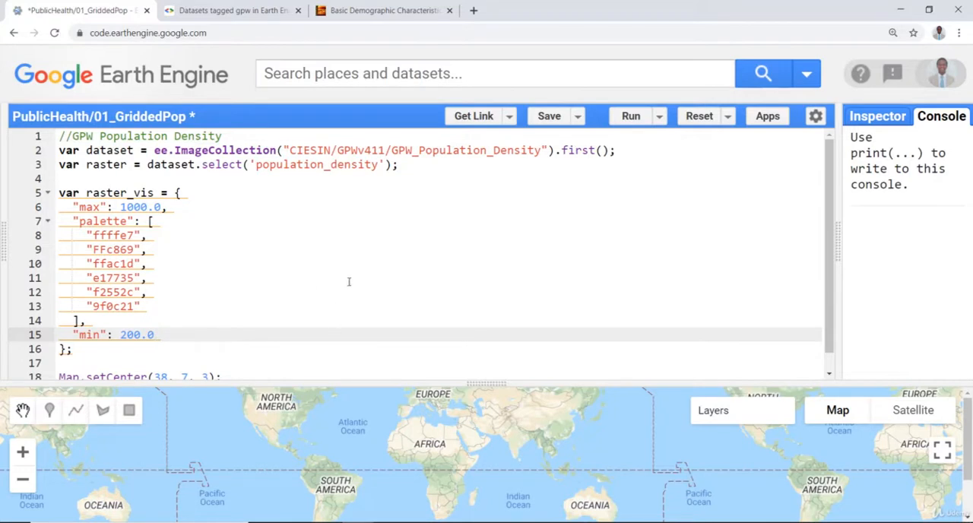
{"action": "left_click", "coordinate": [146, 263]}
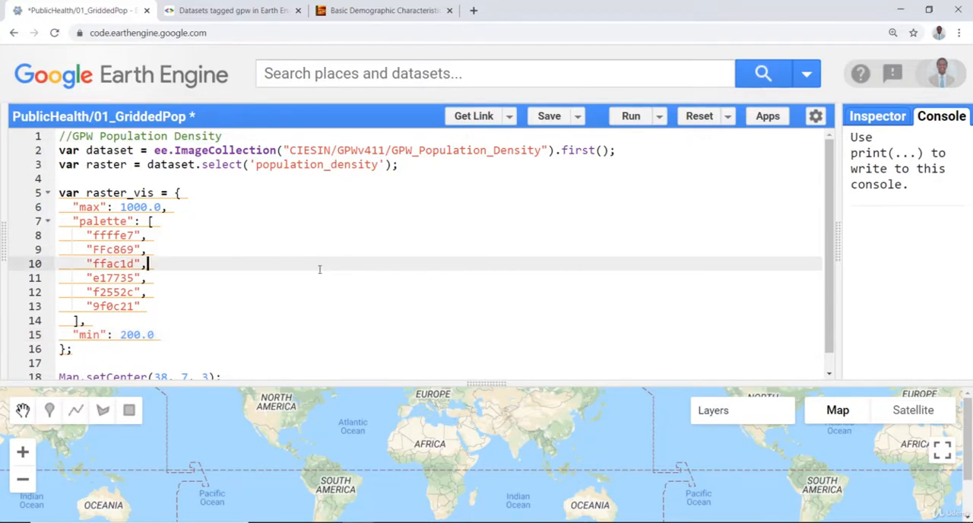
{"action": "mouse_move", "coordinate": [324, 283]}
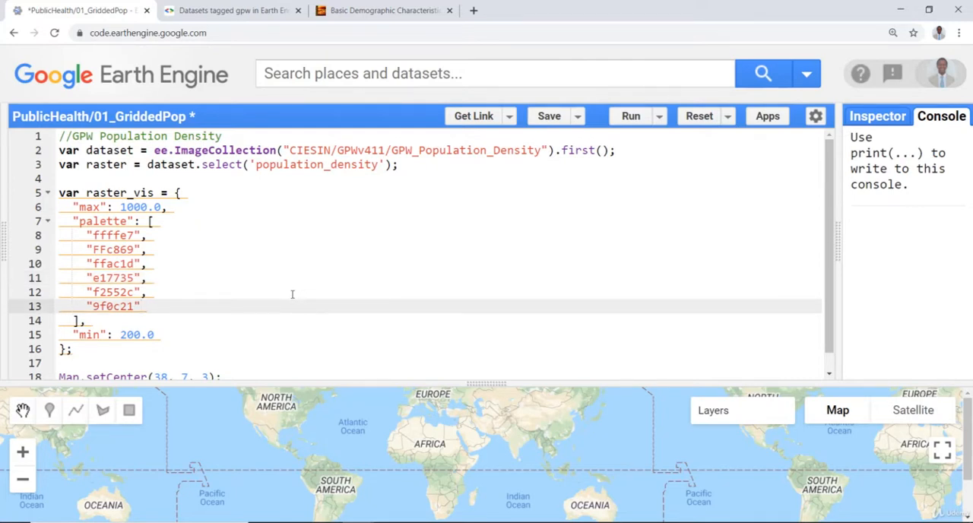
{"action": "mouse_move", "coordinate": [304, 298]}
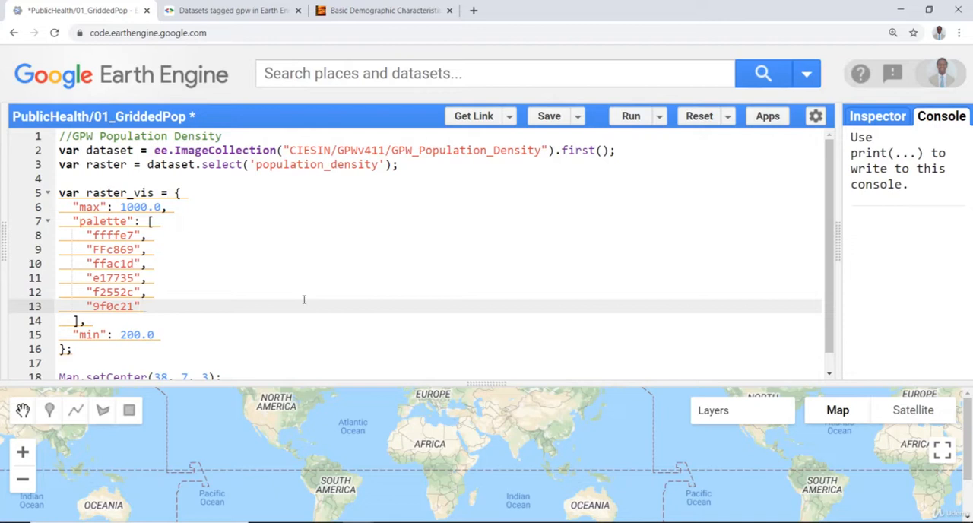
{"action": "mouse_move", "coordinate": [370, 255]}
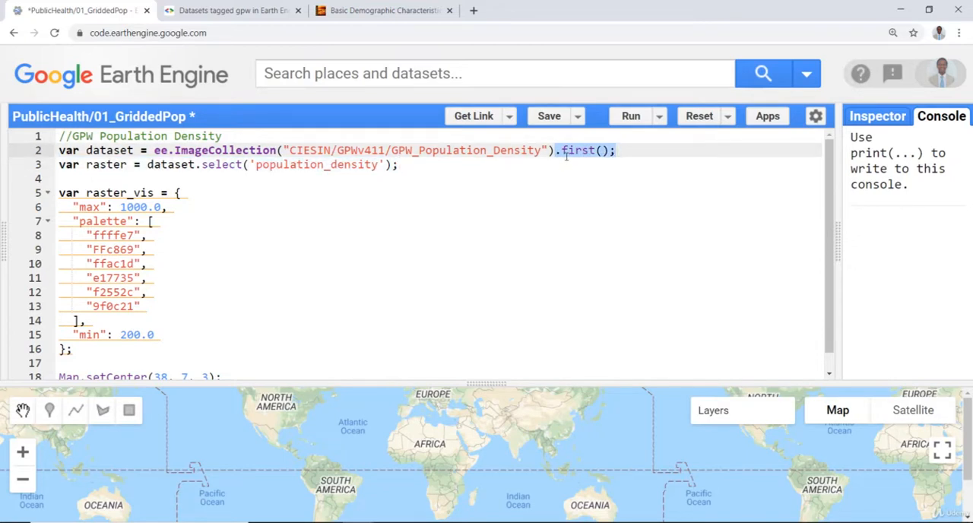
{"action": "mouse_move", "coordinate": [456, 145]}
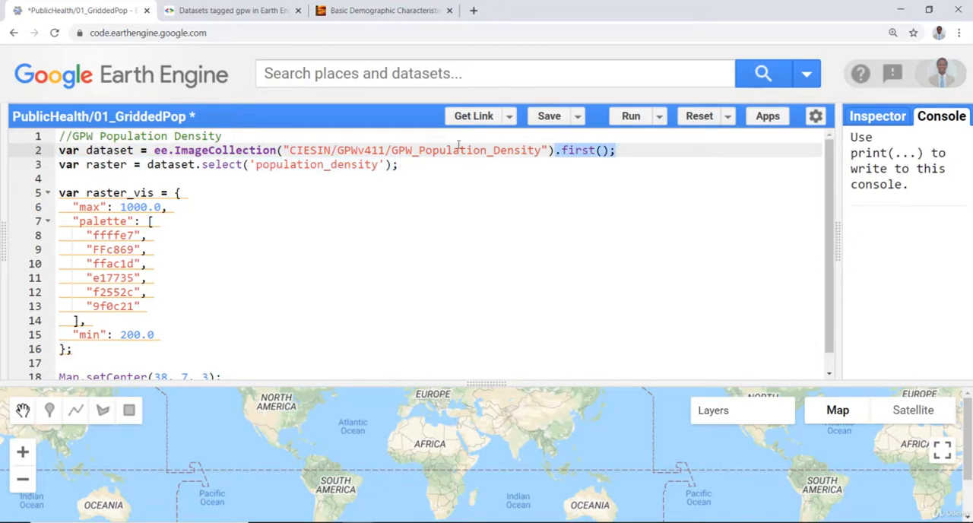
{"action": "left_click", "coordinate": [557, 150]}
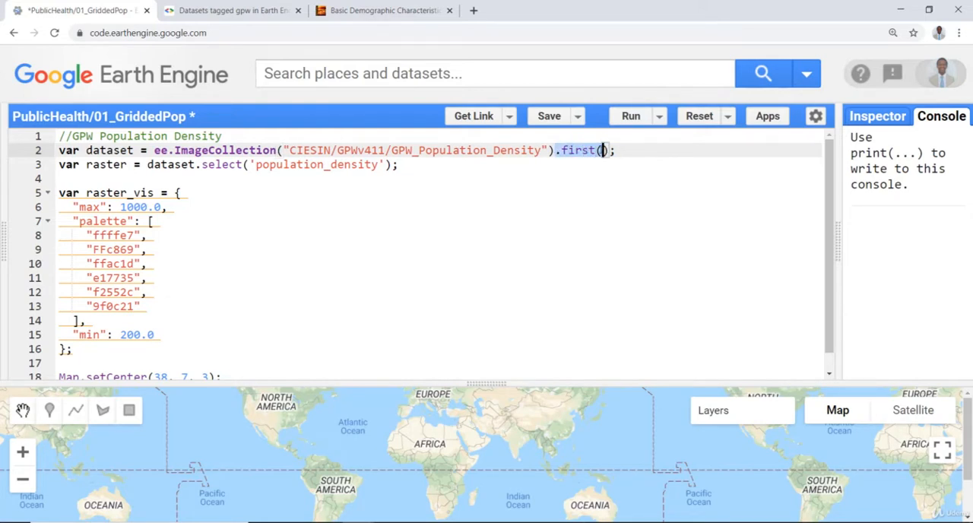
{"action": "mouse_move", "coordinate": [371, 213]}
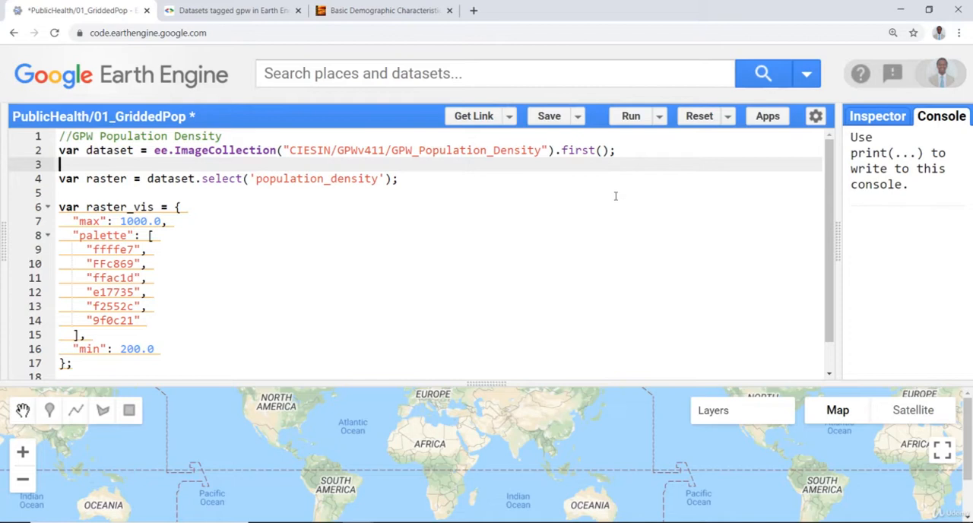
{"action": "mouse_move", "coordinate": [385, 161]}
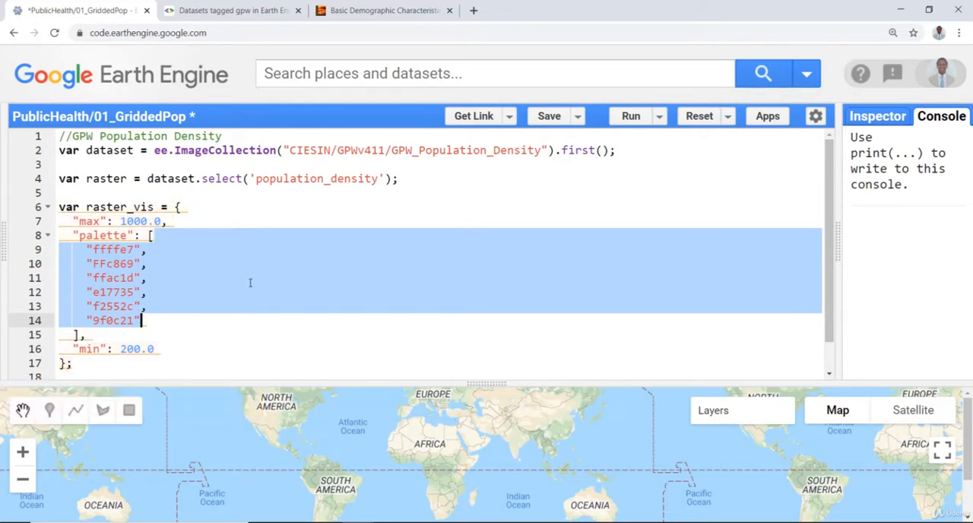
{"action": "mouse_move", "coordinate": [419, 467]}
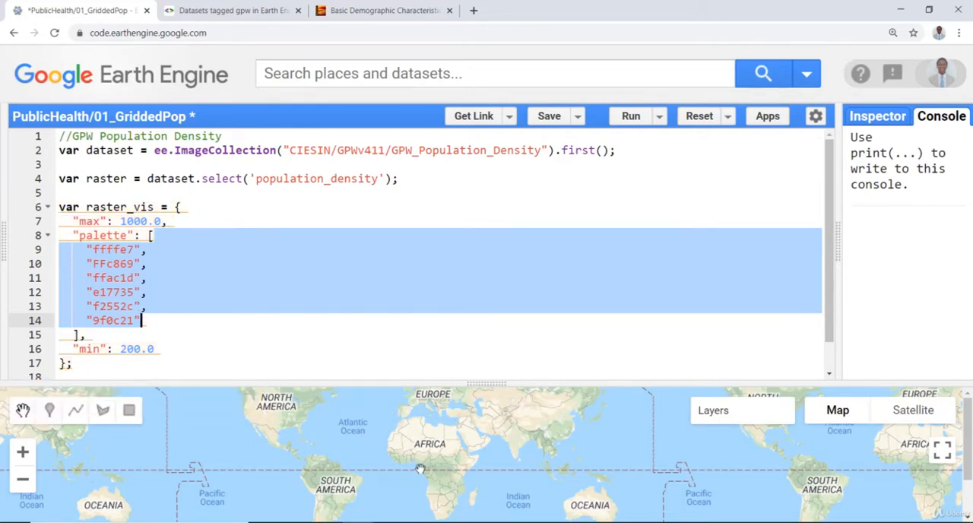
{"action": "mouse_move", "coordinate": [313, 395]}
{"action": "type", "text": "Map.setCenter(38, 7, 3);"}
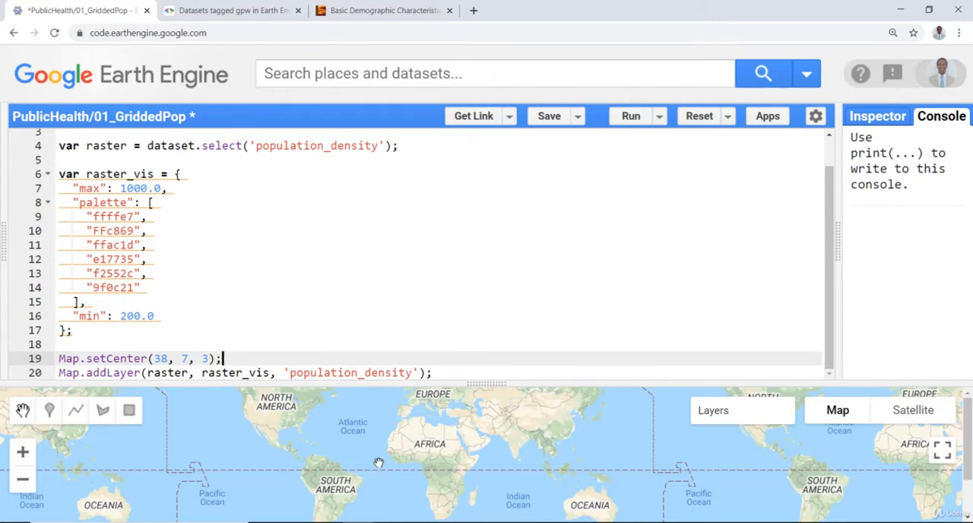
{"action": "mouse_move", "coordinate": [351, 444]}
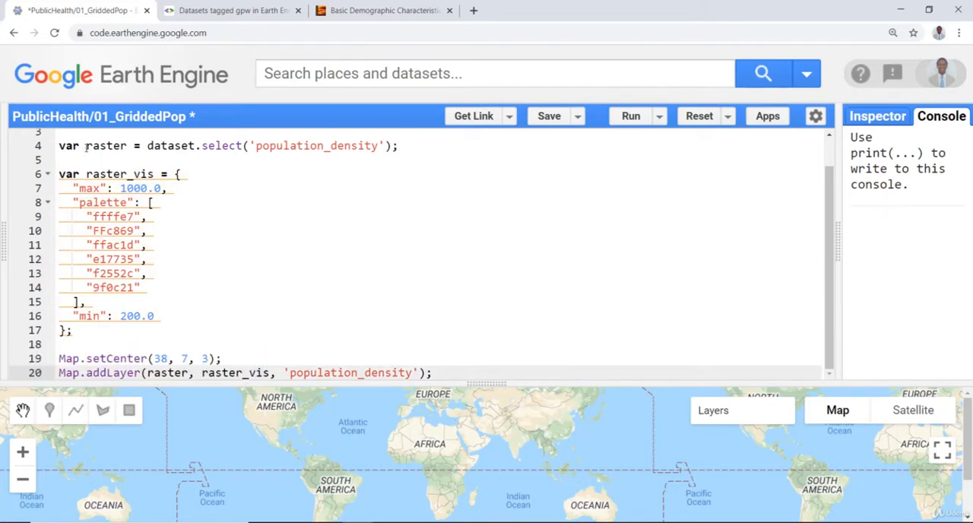
Step: Change the Map.addLayer layer name from 'population_density' to 'Population Density'
{"action": "double_click", "coordinate": [106, 146]}
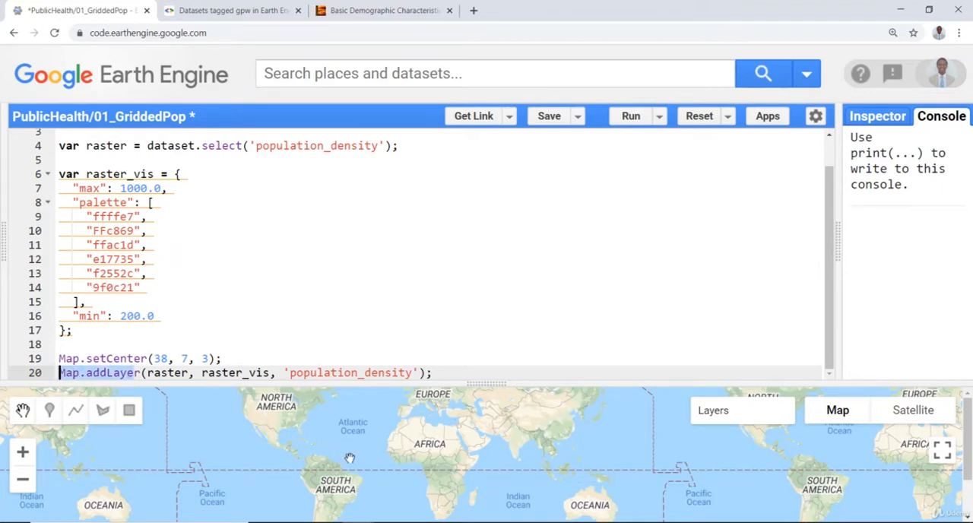
{"action": "mouse_move", "coordinate": [341, 450]}
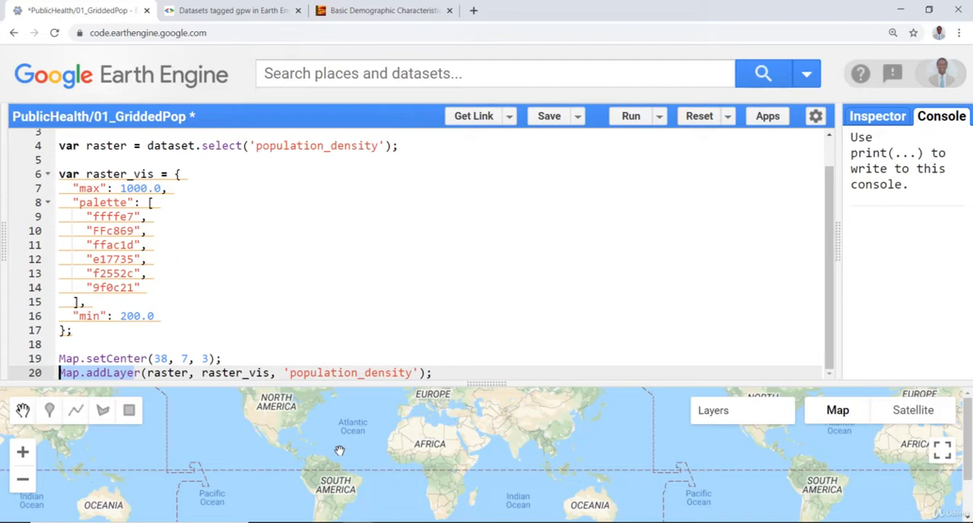
{"action": "mouse_move", "coordinate": [223, 405]}
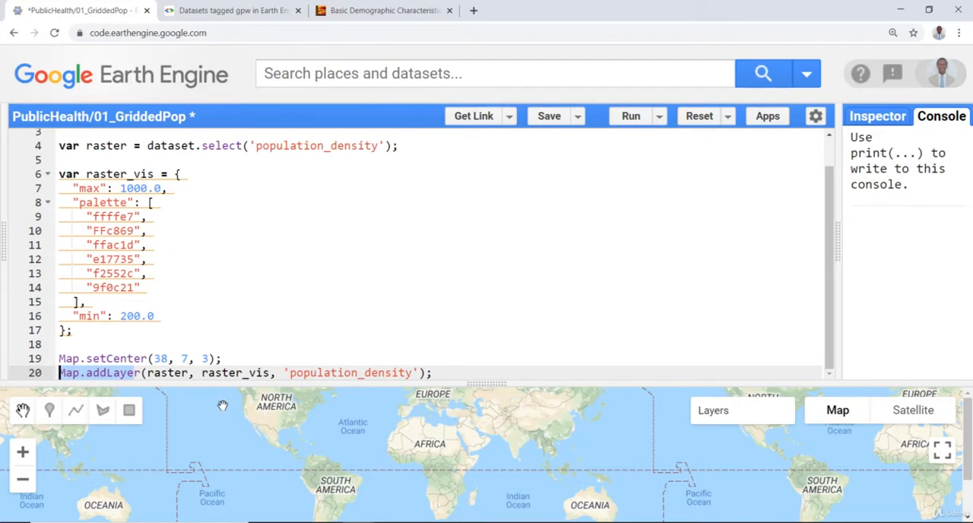
{"action": "double_click", "coordinate": [167, 373]}
{"action": "type", "text": "P"}
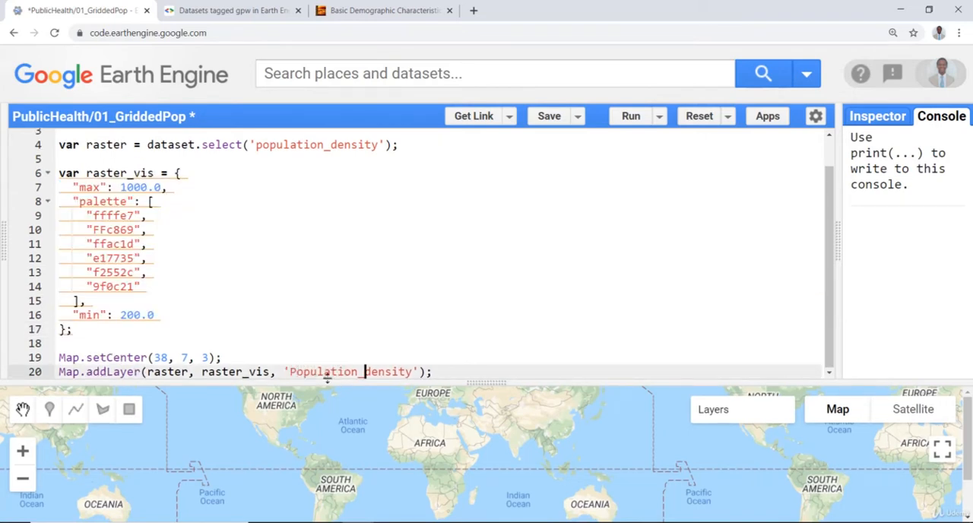
{"action": "type", "text": "D"}
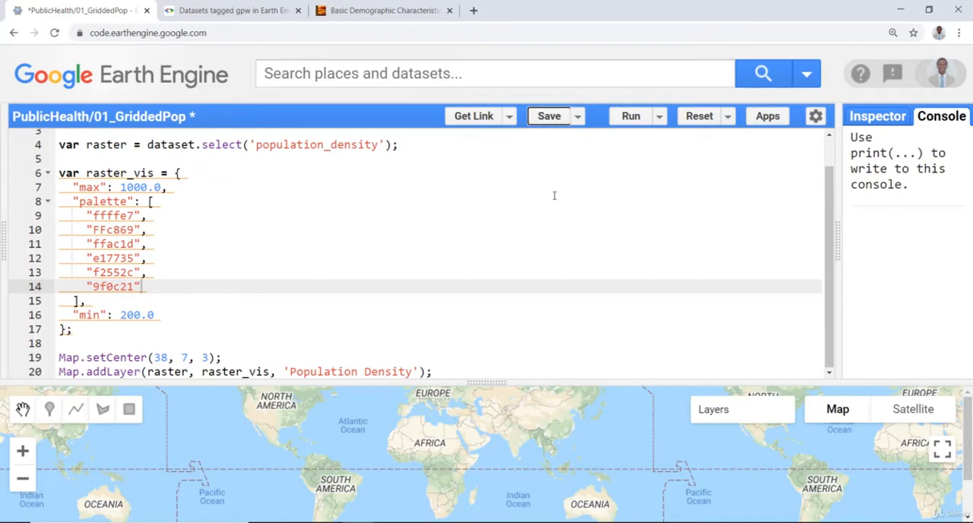
Step: Save and run the script so the population density layer renders on a world view
{"action": "left_click", "coordinate": [629, 116]}
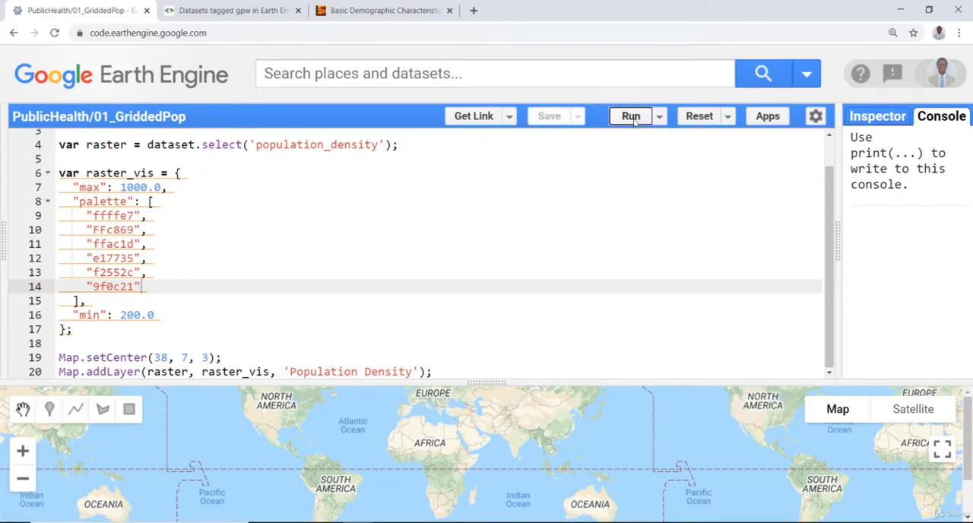
{"action": "left_click", "coordinate": [630, 115]}
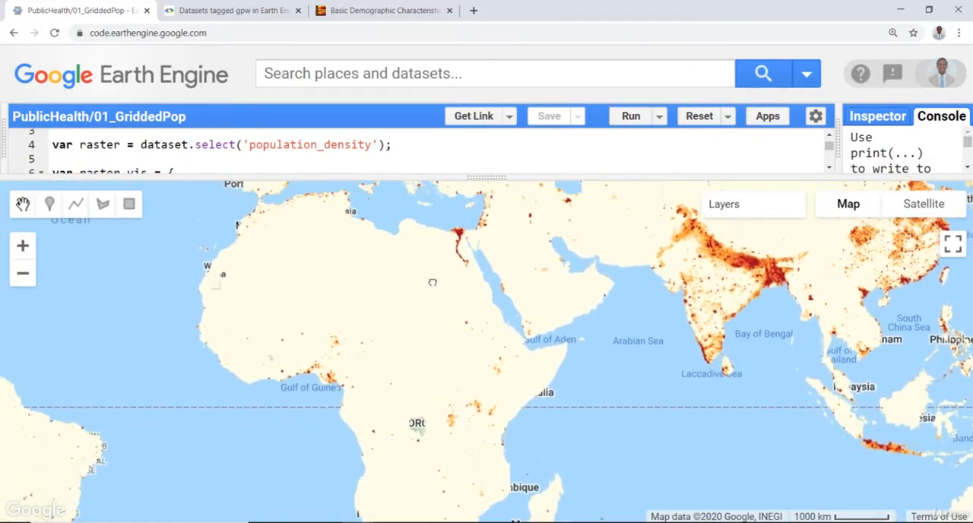
{"action": "left_click", "coordinate": [21, 274]}
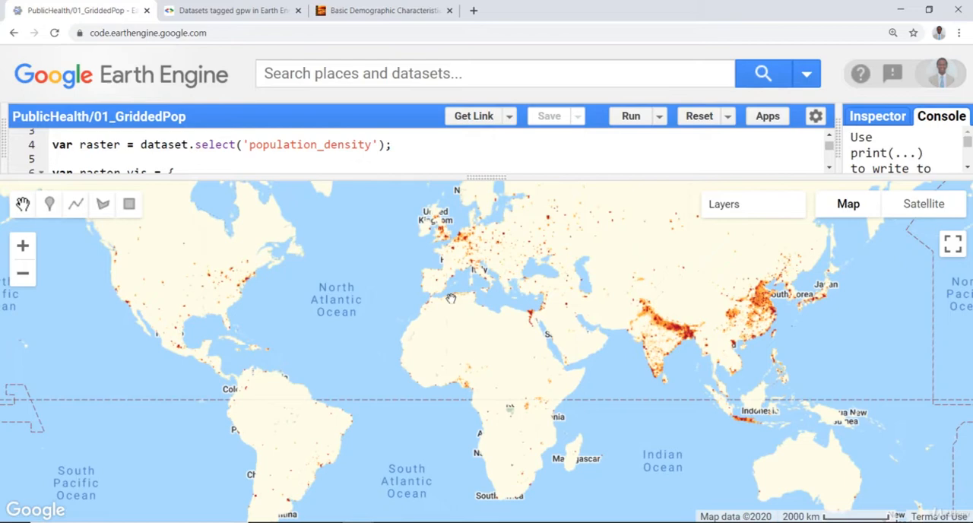
{"action": "mouse_move", "coordinate": [490, 313]}
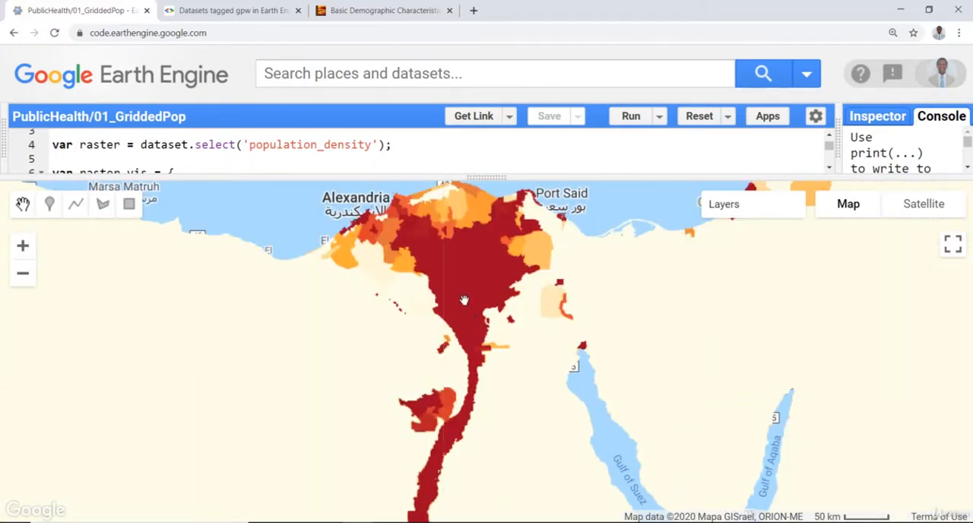
Step: Zoom into Egypt and pan across the Nile Delta coastline to inspect its density
{"action": "left_click_drag", "start_coordinate": [464, 301], "coordinate": [471, 338]}
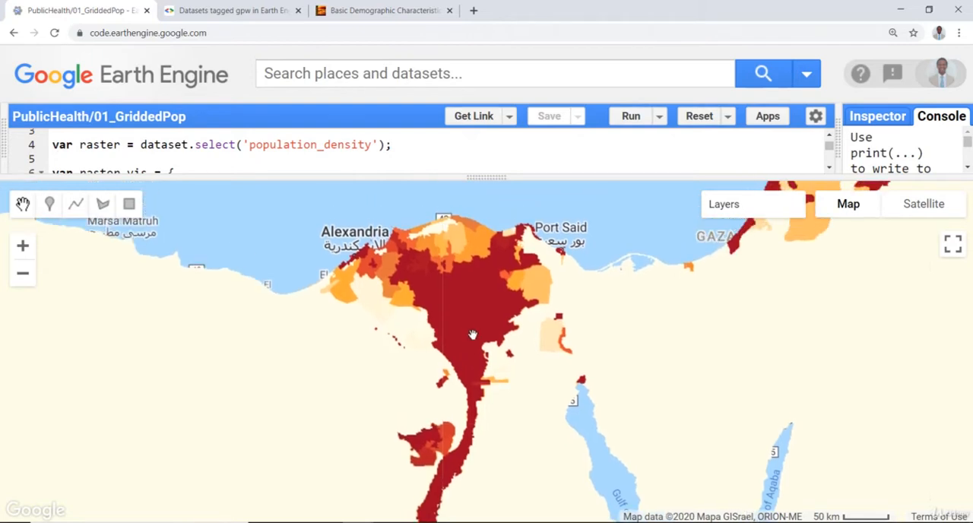
{"action": "mouse_move", "coordinate": [444, 318]}
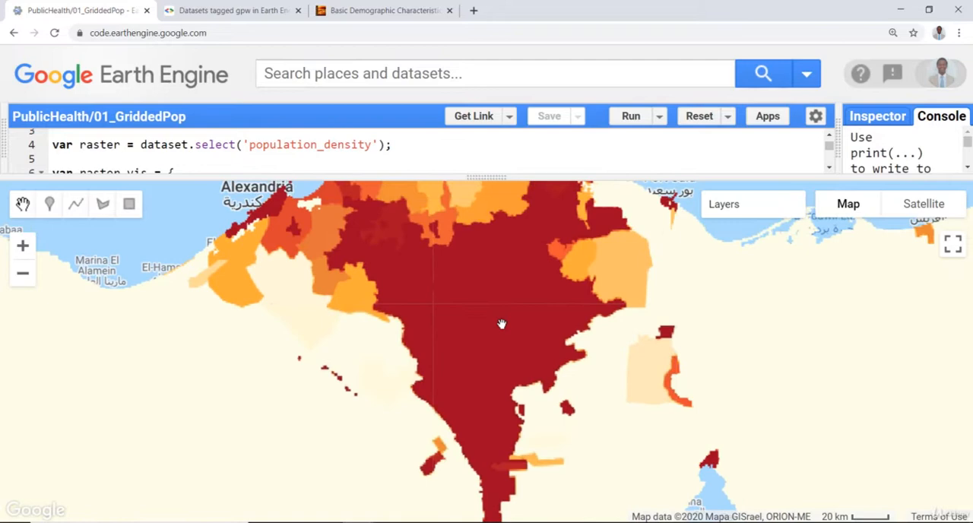
{"action": "left_click_drag", "start_coordinate": [502, 324], "coordinate": [342, 329]}
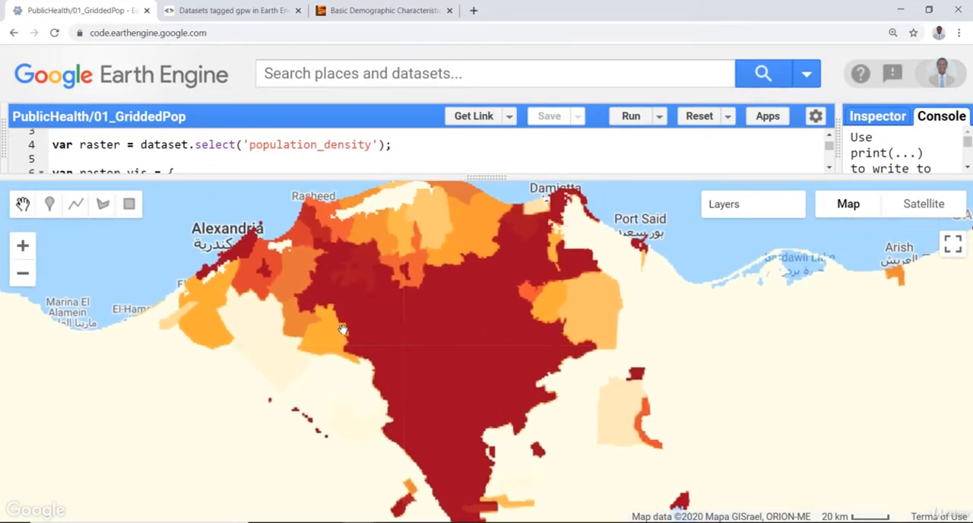
{"action": "scroll", "scroll_direction": "down", "scroll_amount": 3}
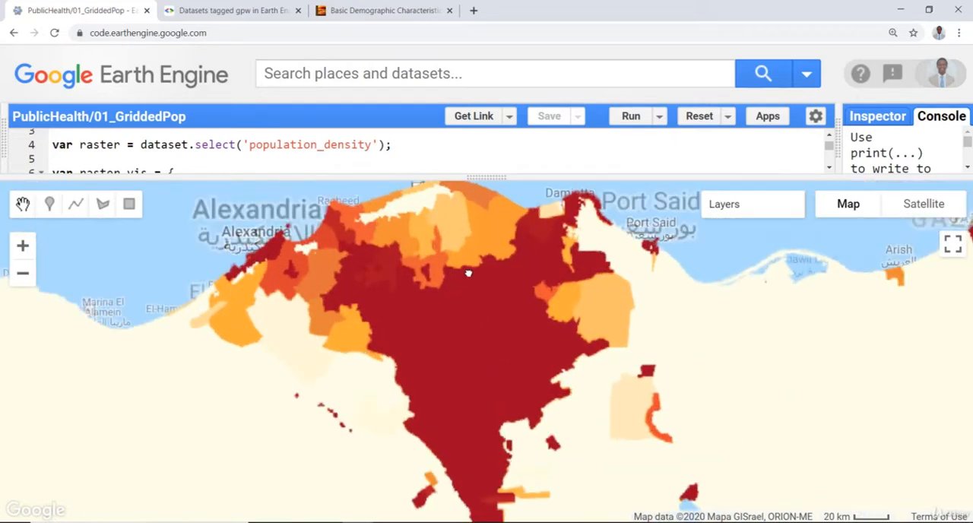
{"action": "left_click", "coordinate": [724, 203]}
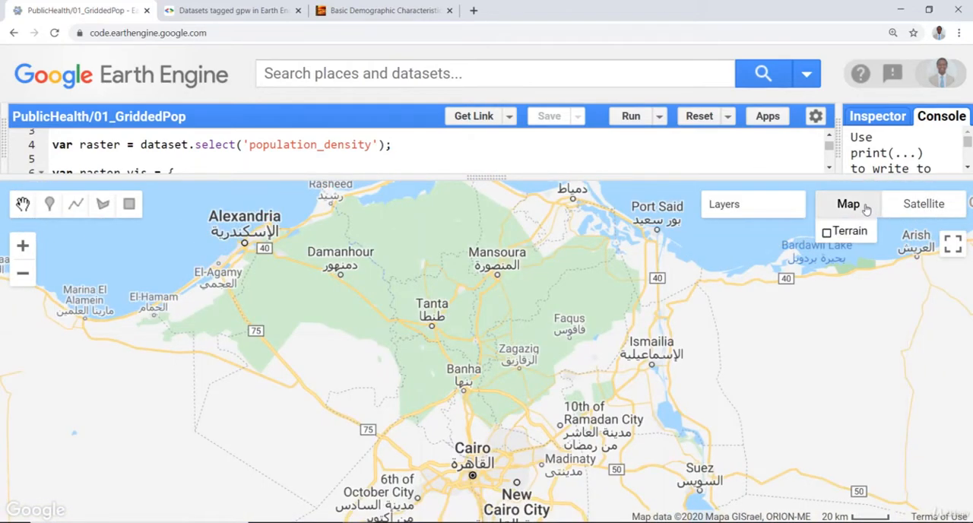
Step: Switch to the Satellite basemap, zoom into Cairo and Giza and hide the Population Density layer
{"action": "left_click", "coordinate": [923, 204]}
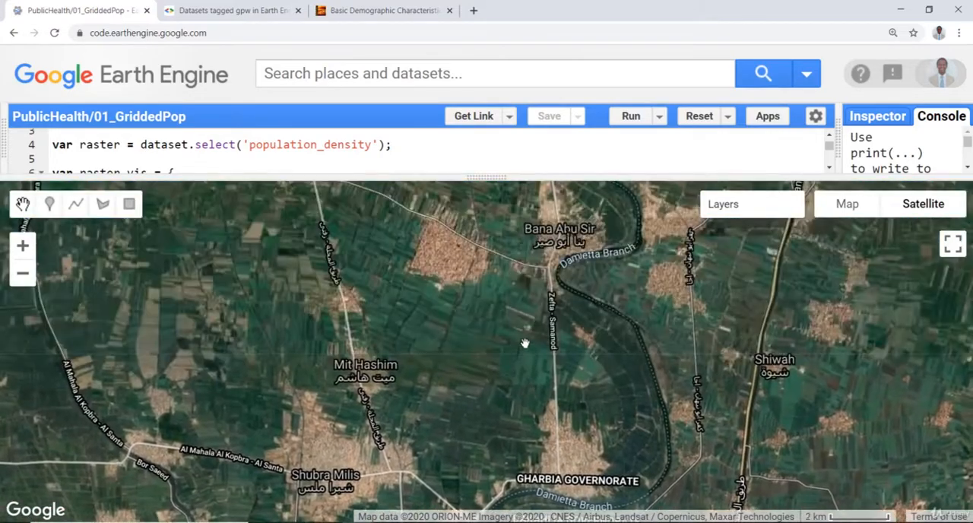
{"action": "scroll", "scroll_direction": "down", "scroll_amount": 3}
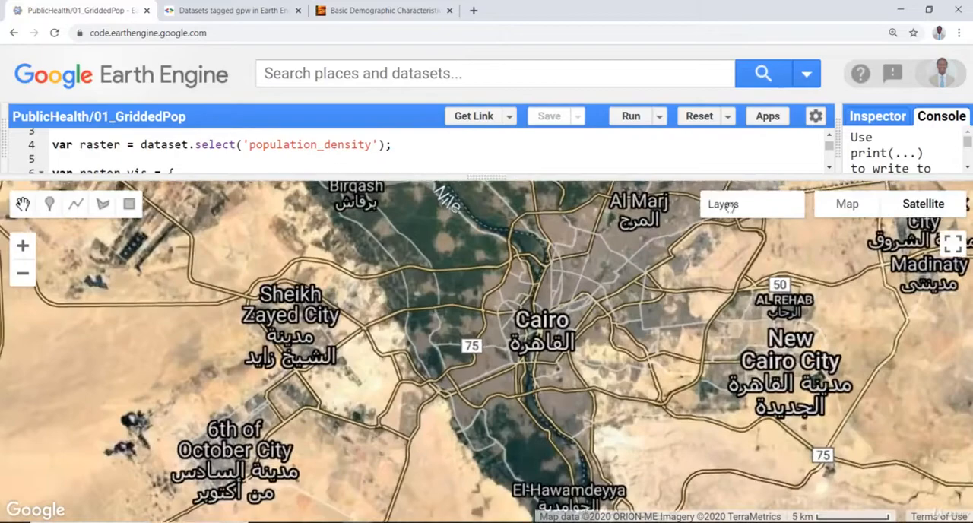
{"action": "left_click", "coordinate": [724, 203]}
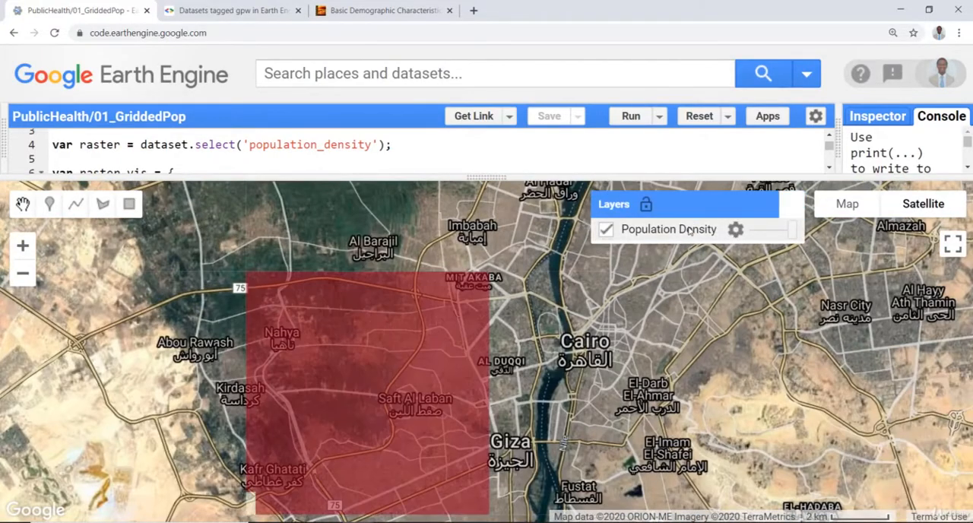
{"action": "left_click", "coordinate": [606, 228]}
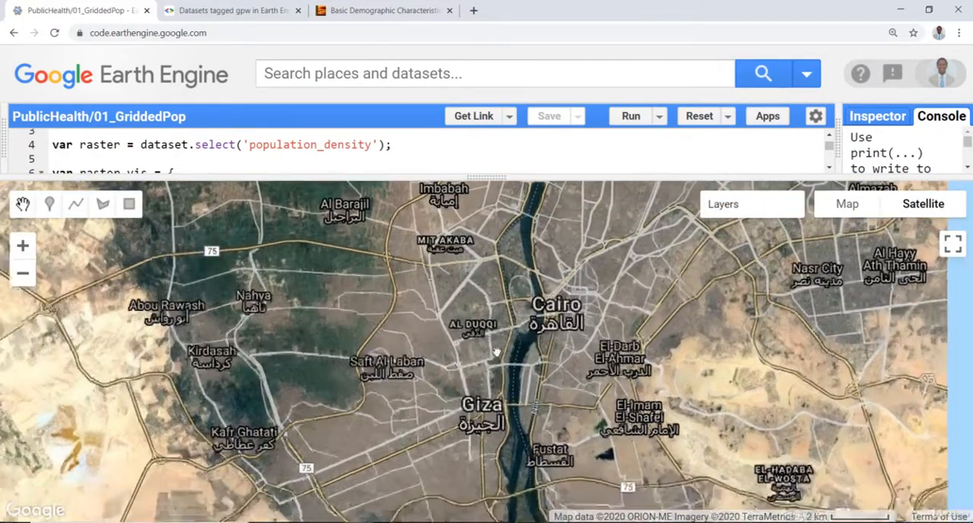
Step: Zoom back out over North Africa and the Middle East with the Population Density layer on
{"action": "scroll", "scroll_direction": "up", "scroll_amount": 3}
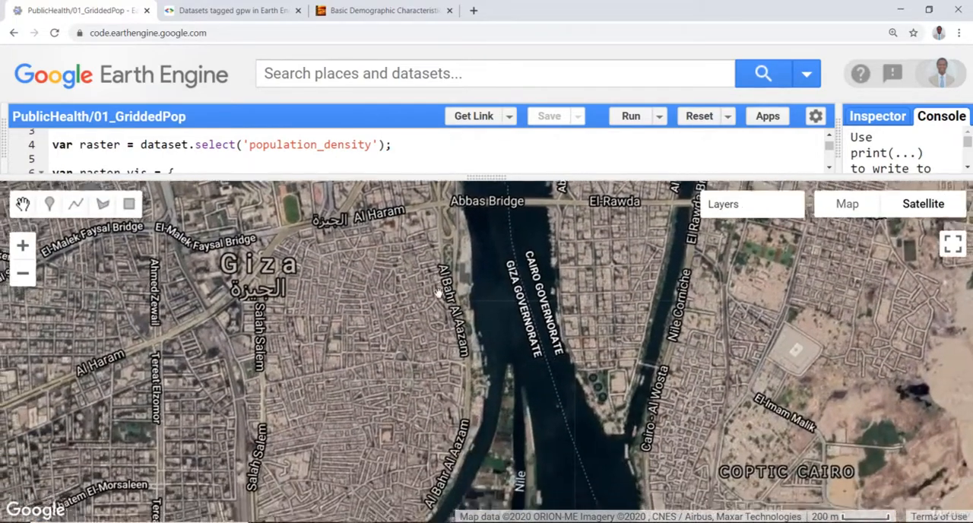
{"action": "scroll", "scroll_direction": "down", "scroll_amount": 3}
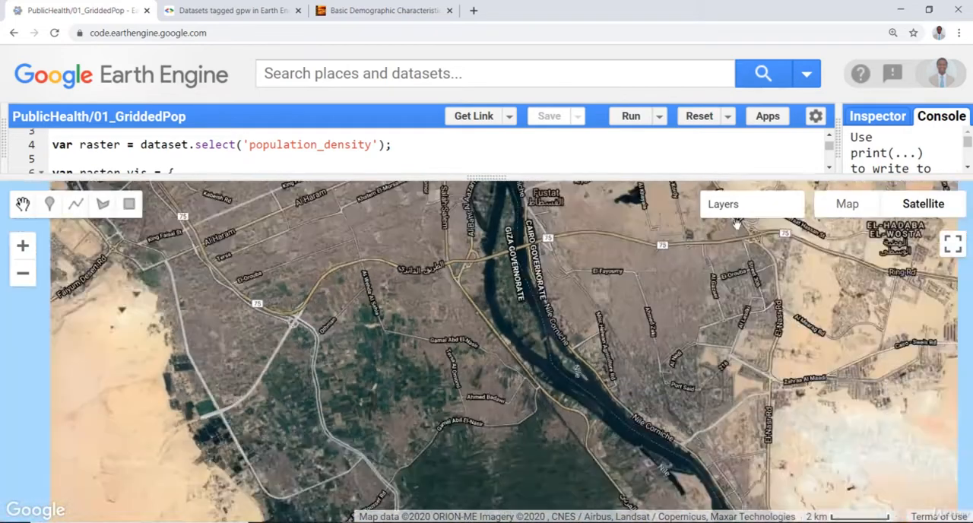
{"action": "left_click", "coordinate": [630, 116]}
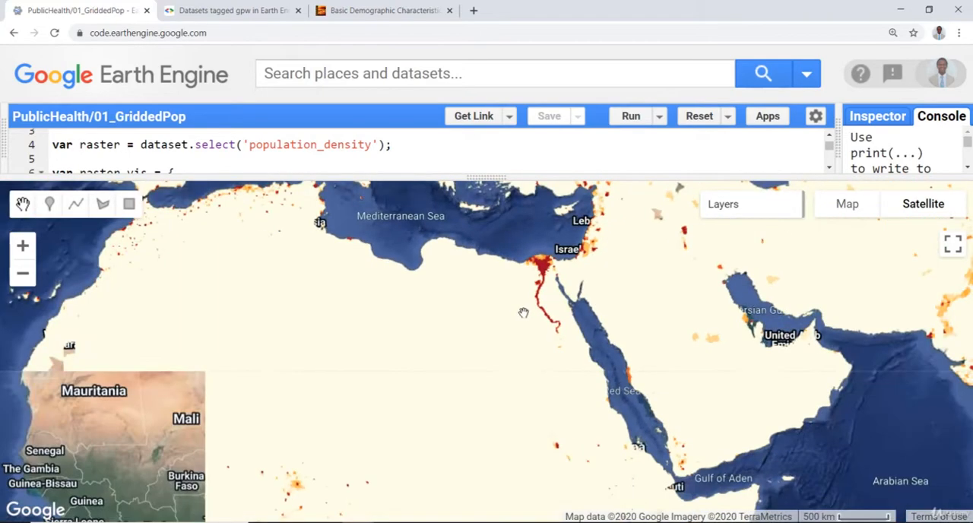
Step: View the Gulf of Guinea without the overlay, then restore the road map basemap with Population Density shown
{"action": "scroll", "scroll_direction": "down", "scroll_amount": 3}
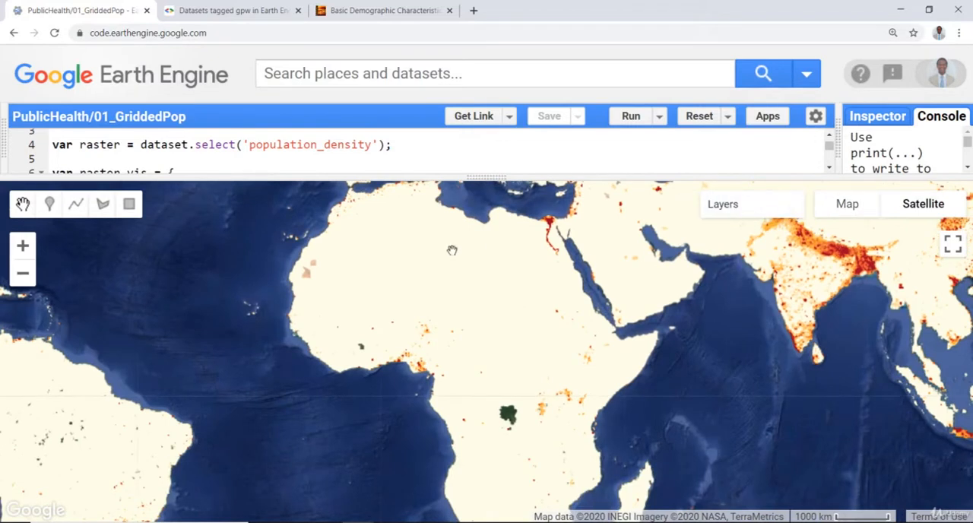
{"action": "mouse_move", "coordinate": [662, 231]}
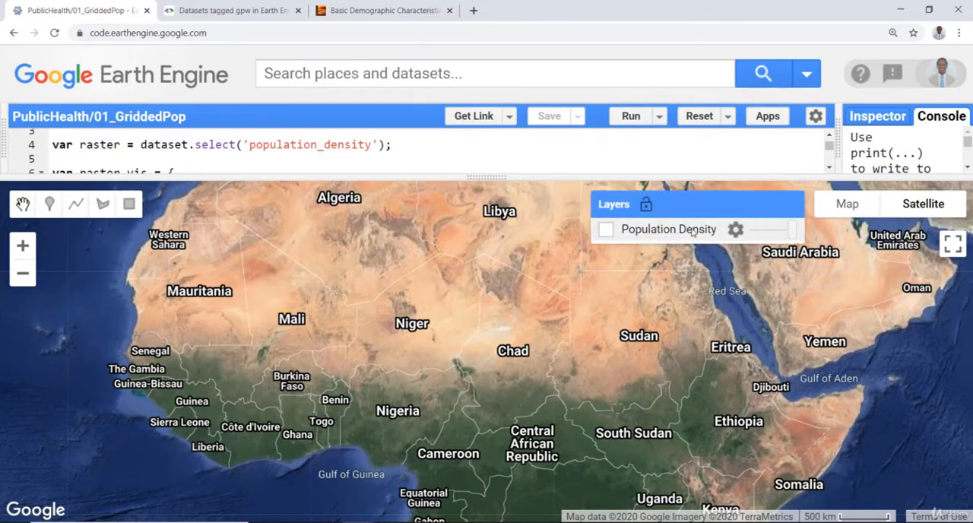
{"action": "left_click", "coordinate": [605, 228]}
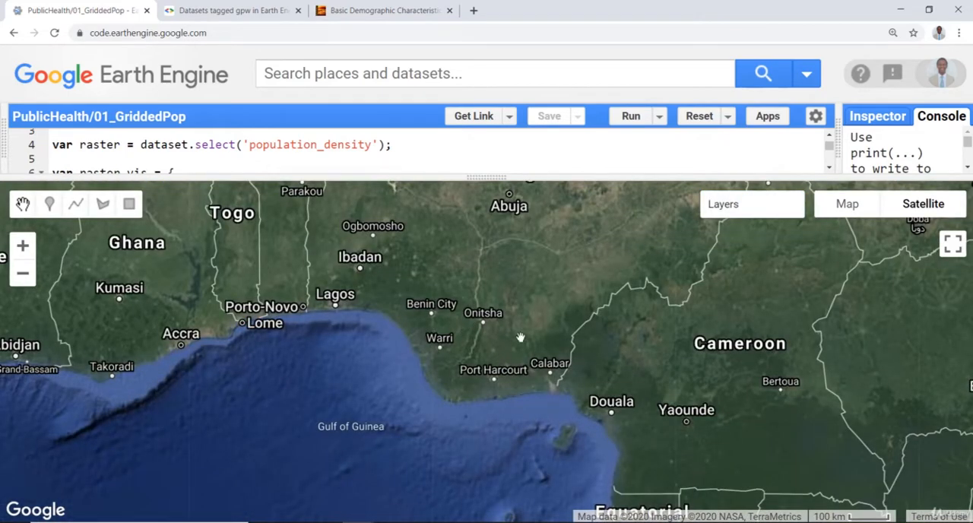
{"action": "left_click", "coordinate": [847, 204]}
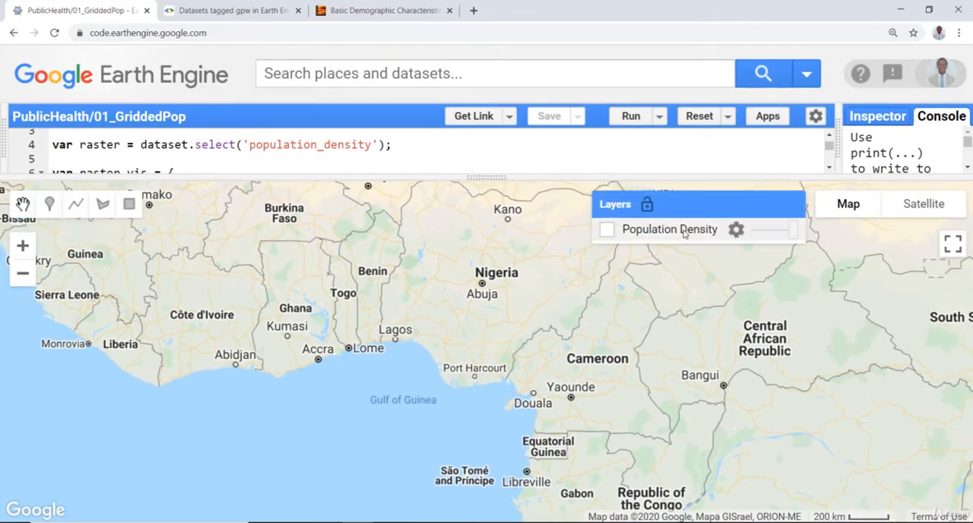
{"action": "left_click", "coordinate": [607, 229]}
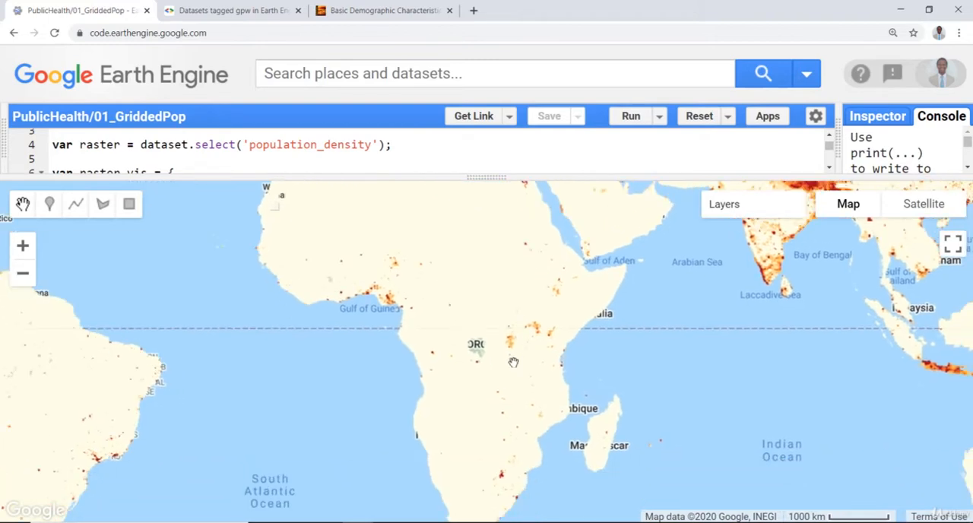
Step: Zoom out to the world and pan west to bring North America into view
{"action": "left_click", "coordinate": [21, 274]}
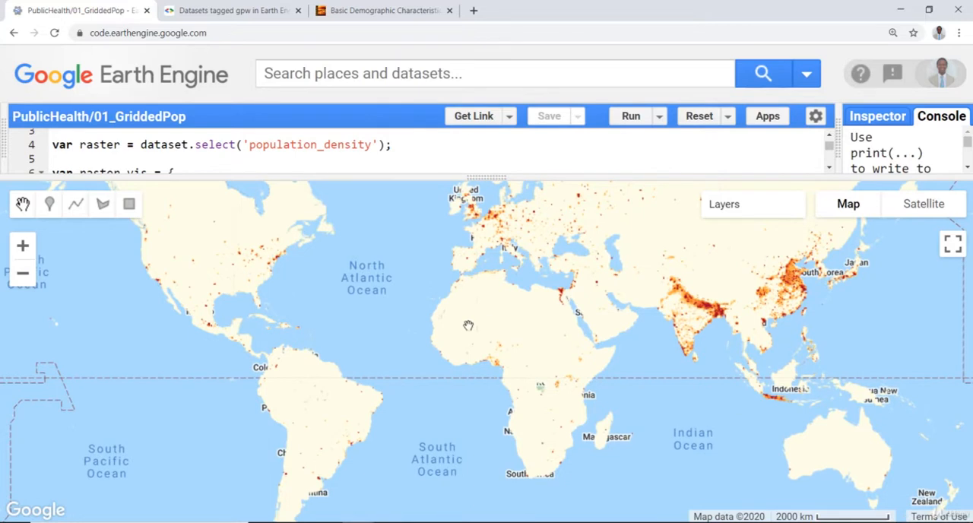
{"action": "left_click_drag", "start_coordinate": [468, 326], "coordinate": [487, 356]}
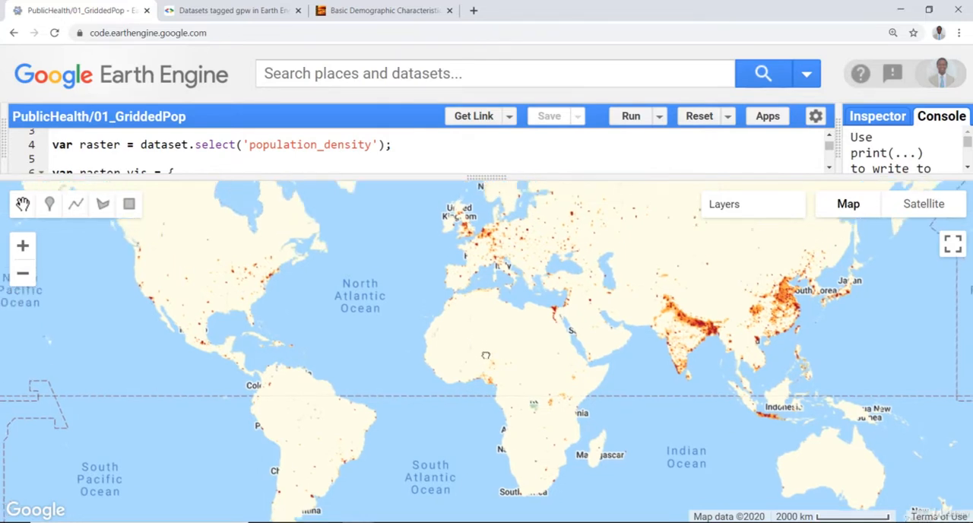
{"action": "left_click_drag", "start_coordinate": [487, 356], "coordinate": [471, 386]}
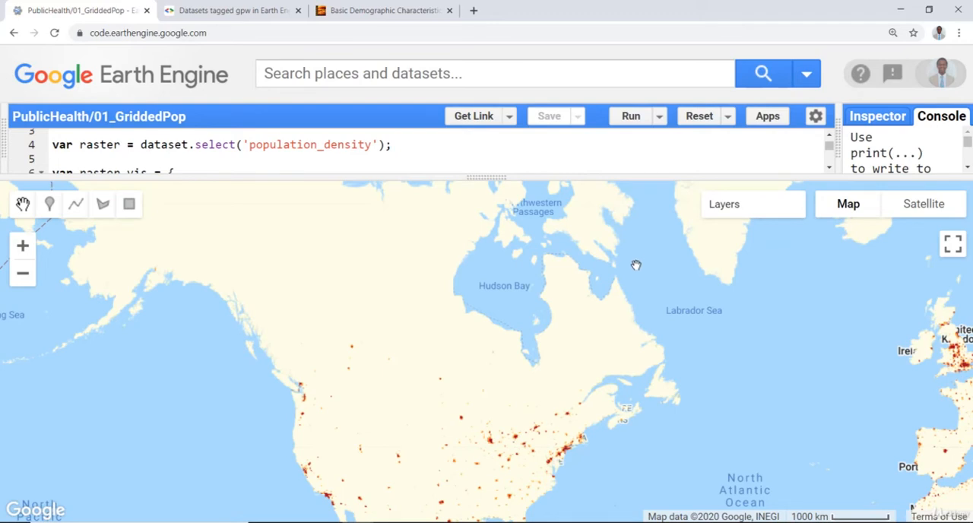
{"action": "mouse_move", "coordinate": [514, 323]}
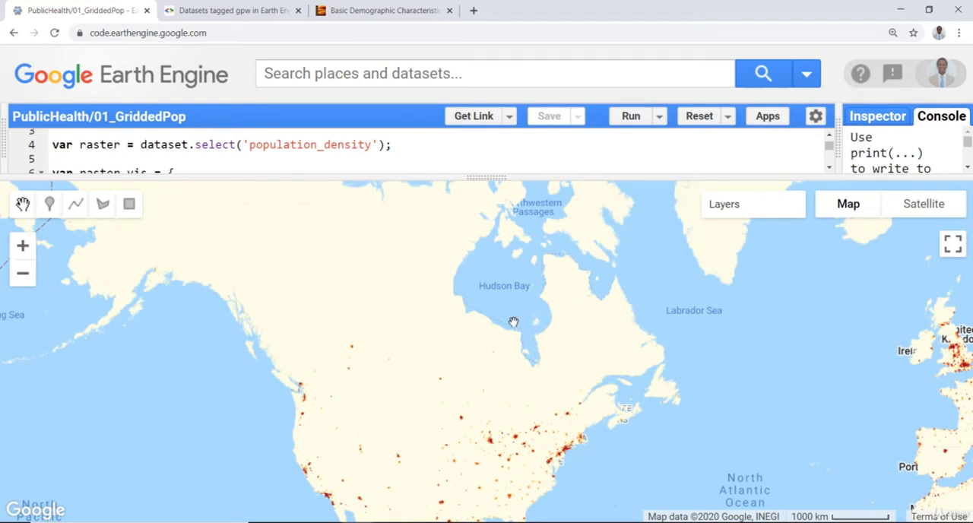
{"action": "mouse_move", "coordinate": [493, 322]}
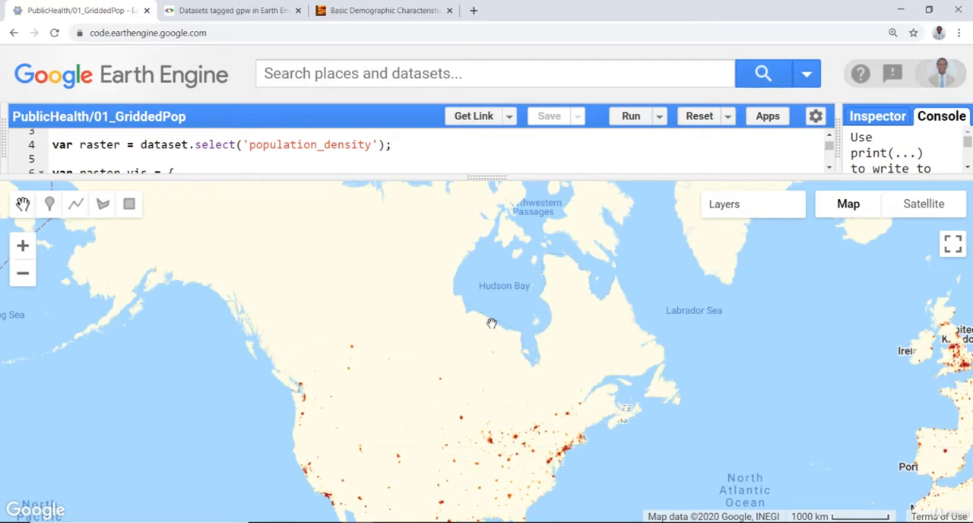
{"action": "mouse_move", "coordinate": [487, 327]}
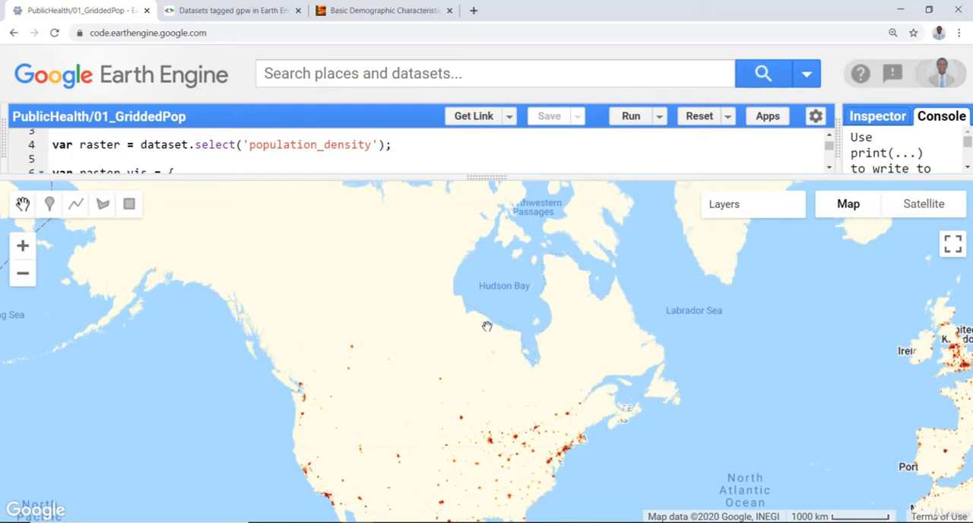
{"action": "mouse_move", "coordinate": [351, 298]}
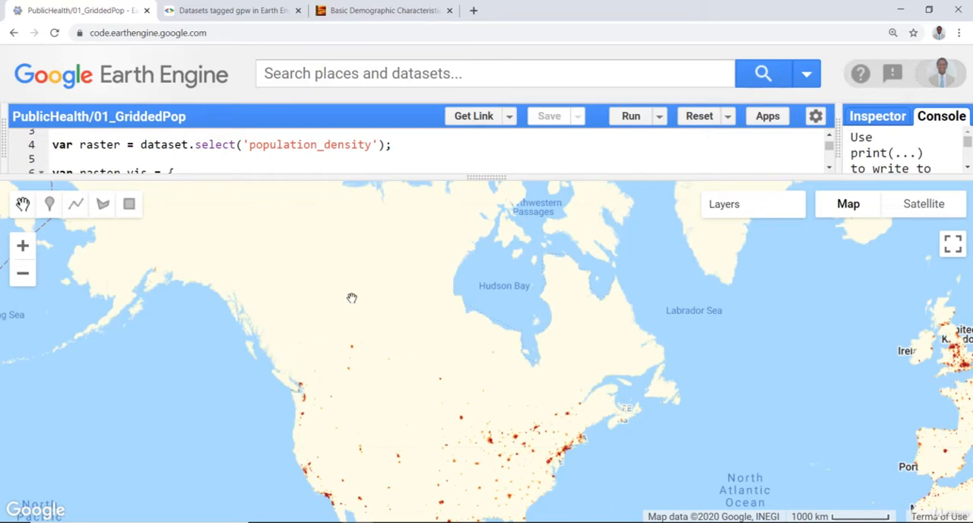
{"action": "mouse_move", "coordinate": [319, 281]}
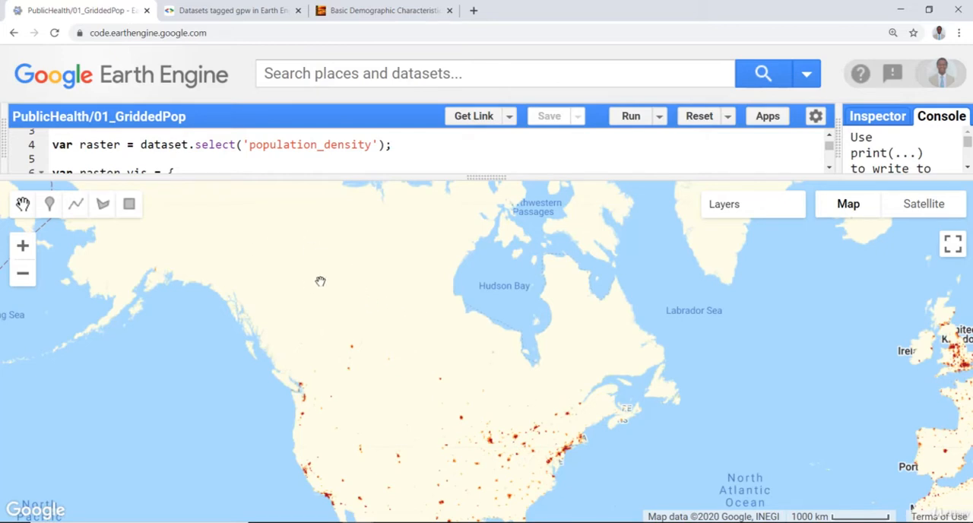
{"action": "mouse_move", "coordinate": [310, 271]}
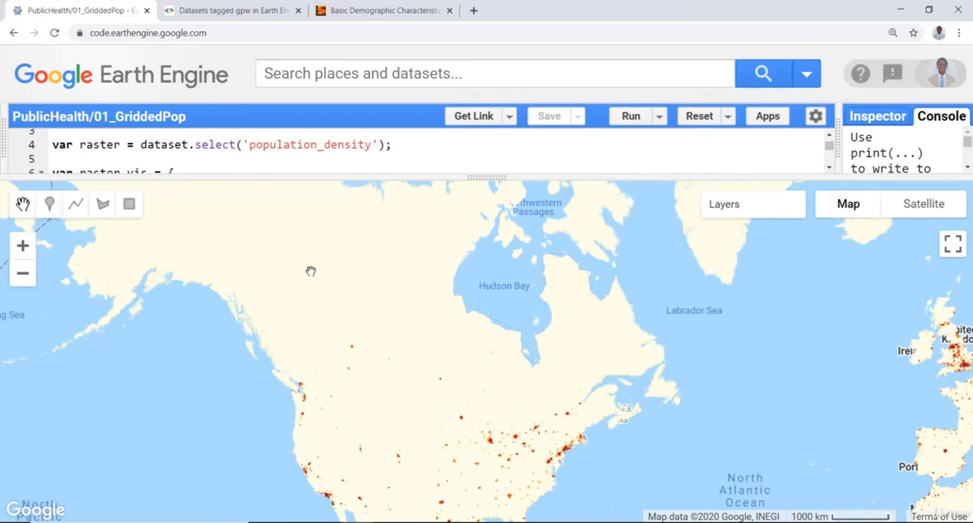
{"action": "mouse_move", "coordinate": [335, 283]}
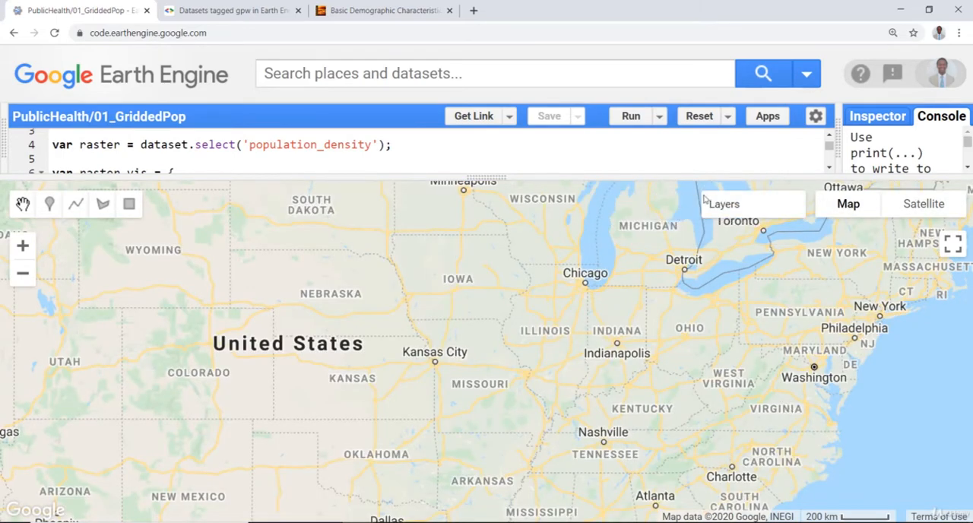
Step: Zoom into urban clusters like the San Francisco Bay Area, then back out to North America and the Caribbean
{"action": "left_click", "coordinate": [630, 115]}
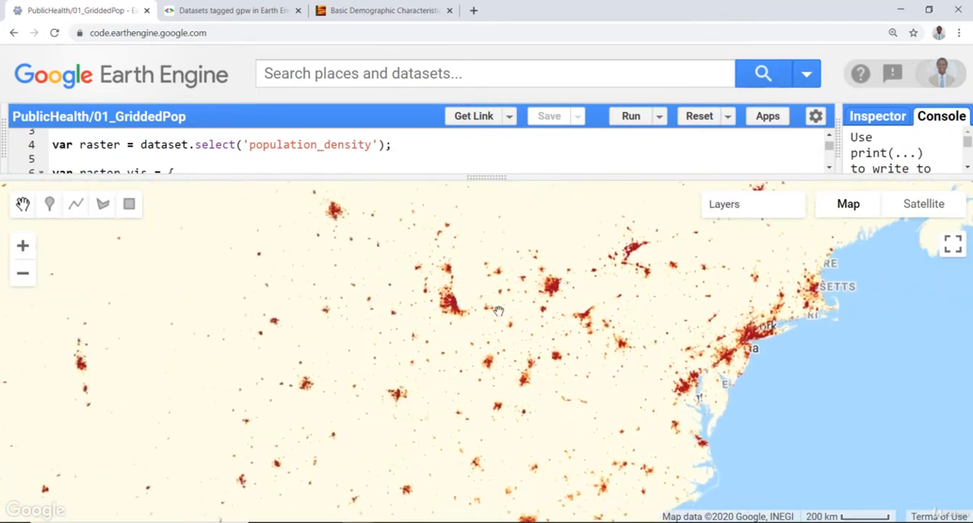
{"action": "left_click_drag", "start_coordinate": [499, 311], "coordinate": [334, 283]}
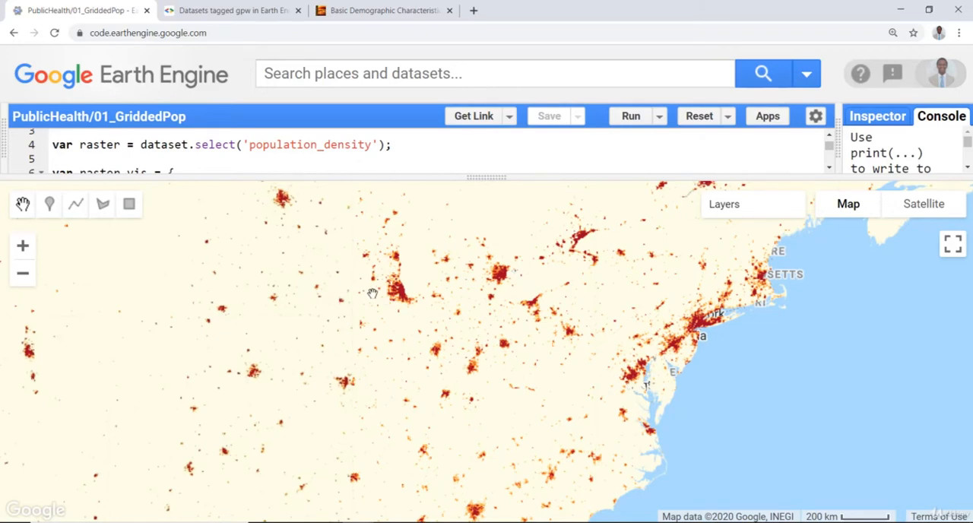
{"action": "scroll", "scroll_direction": "down", "scroll_amount": 3}
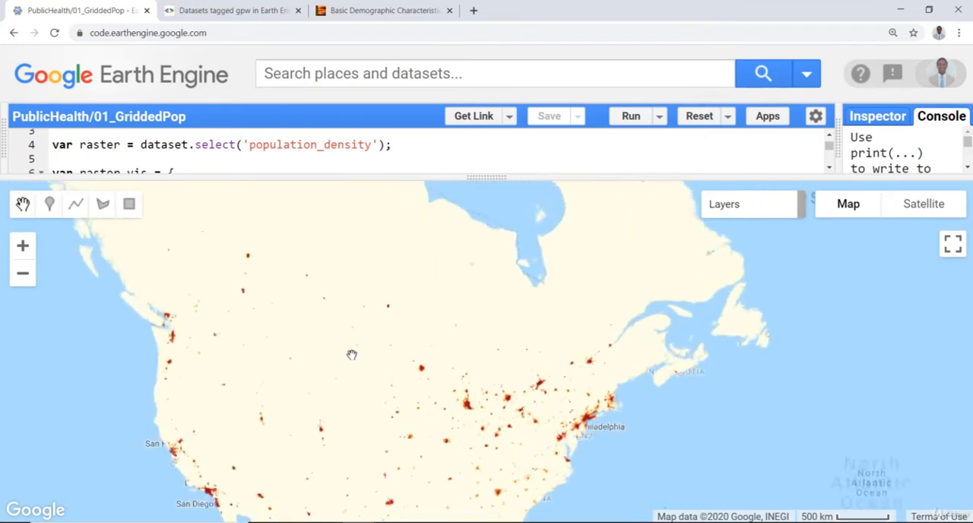
{"action": "left_click_drag", "start_coordinate": [353, 356], "coordinate": [365, 419]}
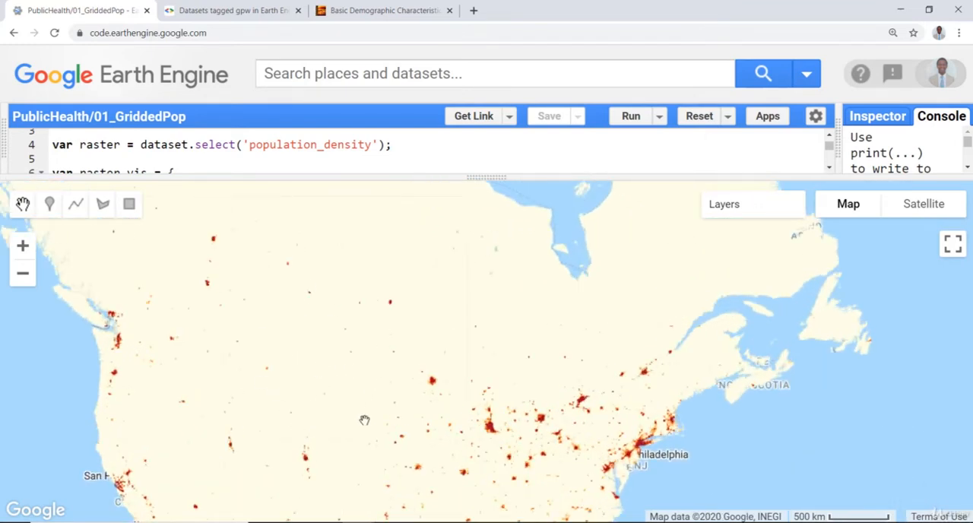
{"action": "mouse_move", "coordinate": [329, 378]}
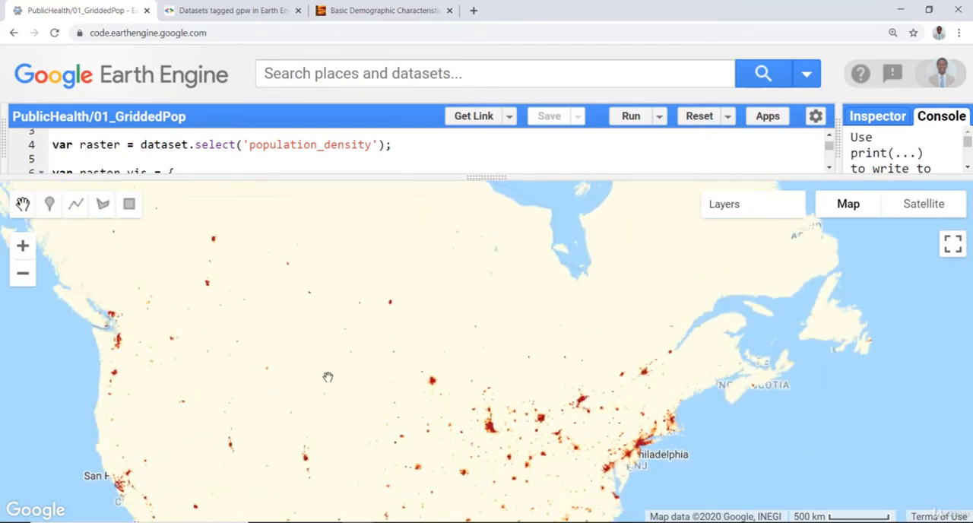
{"action": "scroll", "scroll_direction": "up", "scroll_amount": 3}
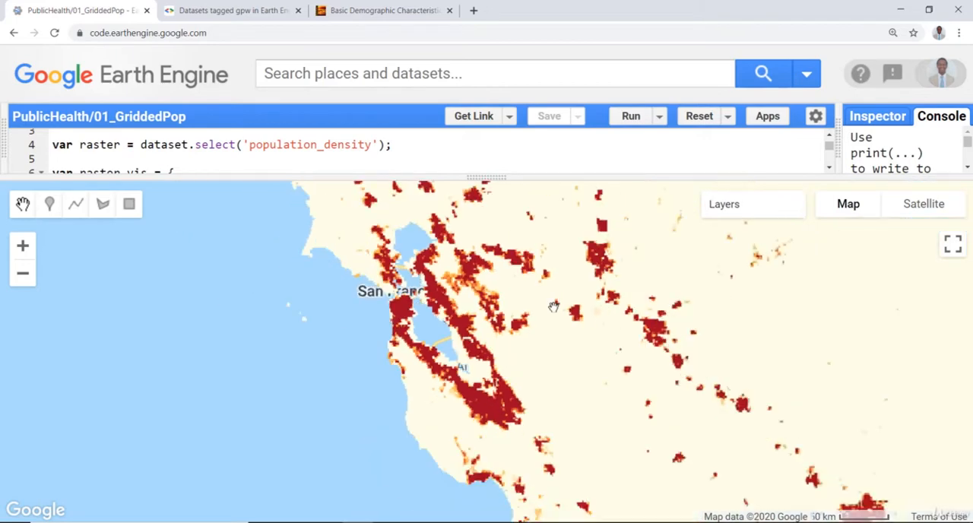
{"action": "scroll", "scroll_direction": "down", "scroll_amount": 3}
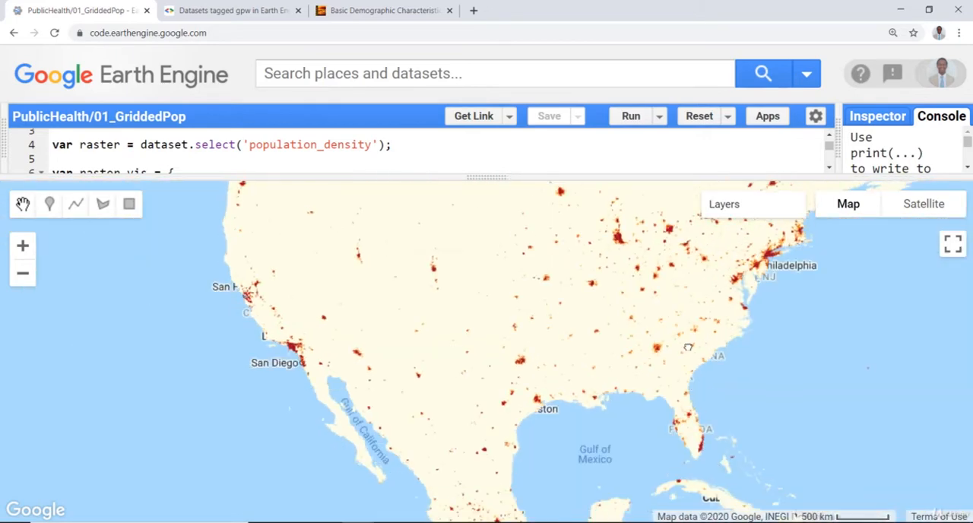
{"action": "scroll", "scroll_direction": "down", "scroll_amount": 3}
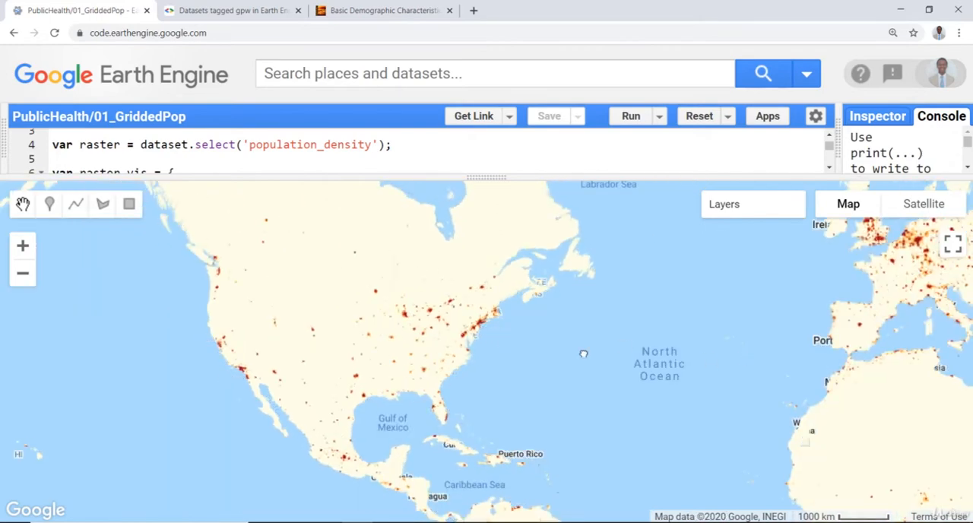
Step: Zoom out and pan to South and East Asia to view density across India, China and Japan
{"action": "left_click", "coordinate": [21, 274]}
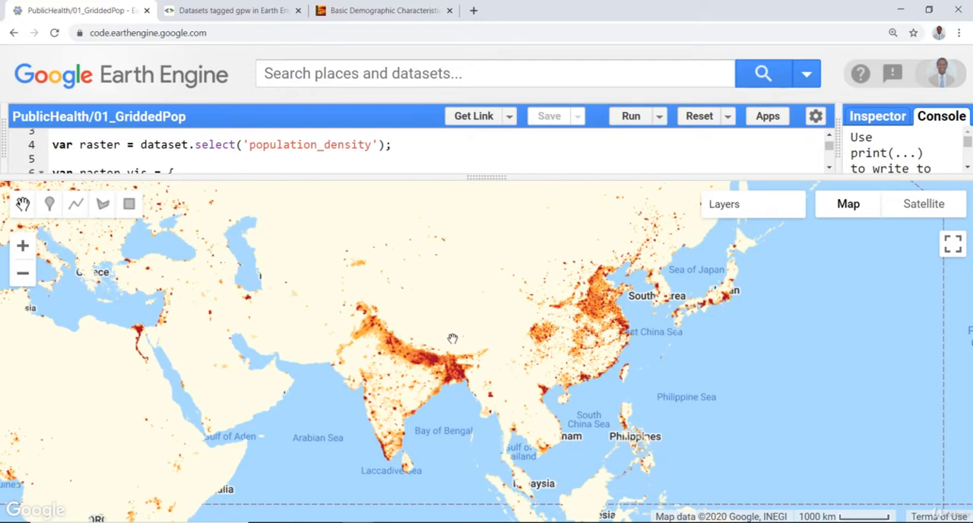
{"action": "mouse_move", "coordinate": [468, 398]}
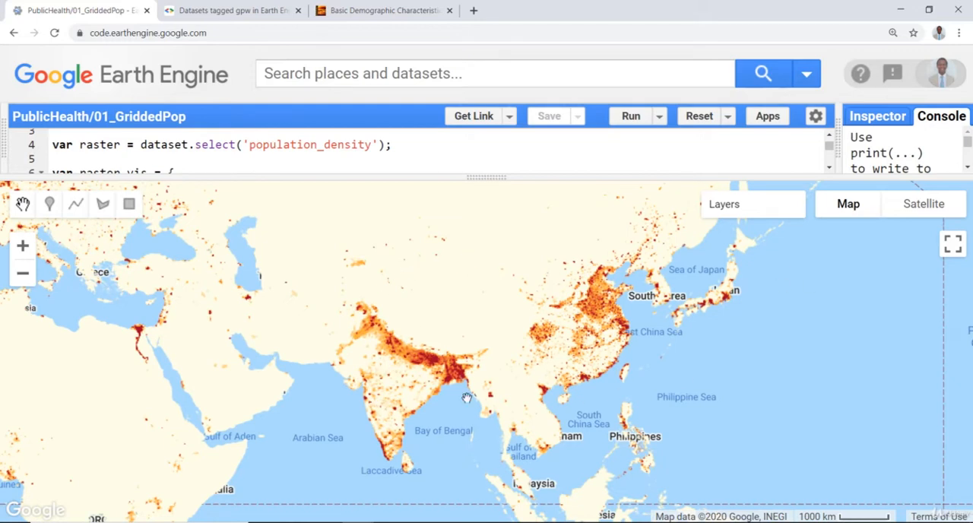
{"action": "mouse_move", "coordinate": [344, 359]}
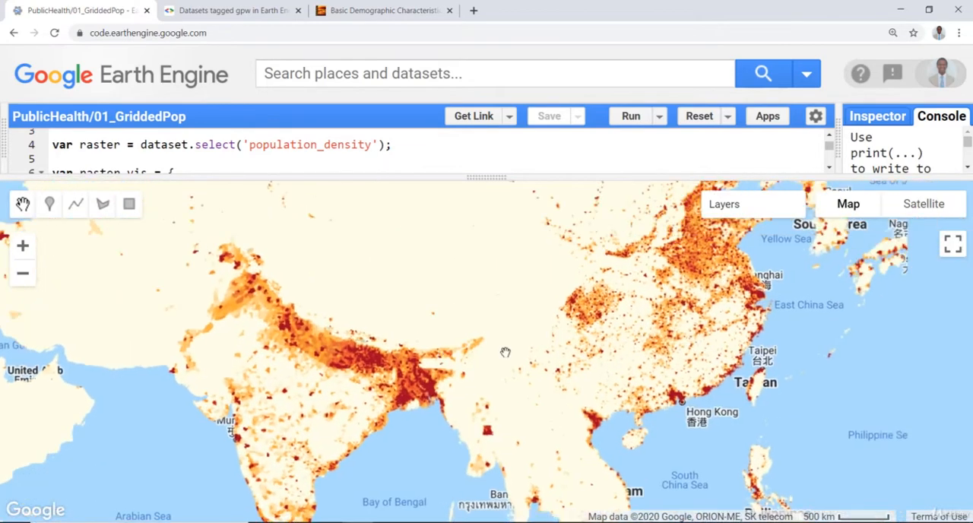
{"action": "left_click_drag", "start_coordinate": [505, 352], "coordinate": [259, 301]}
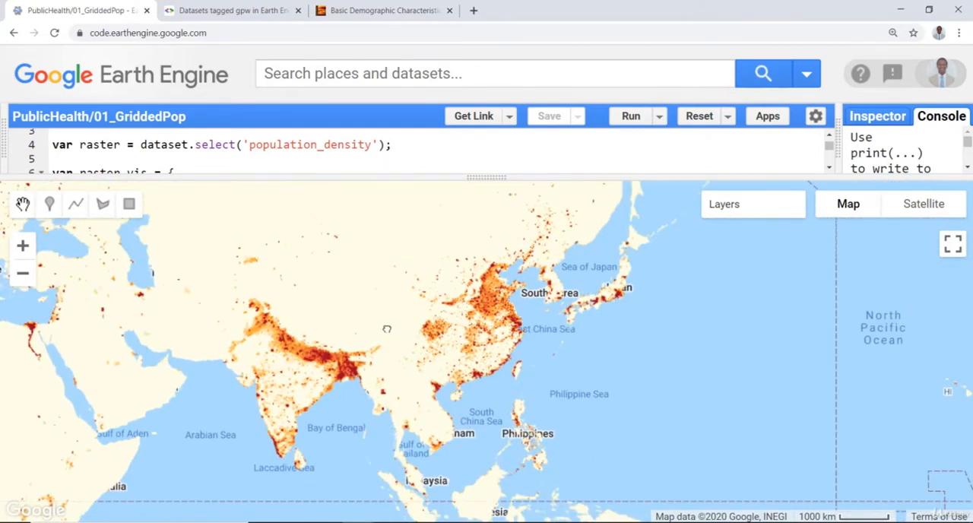
{"action": "left_click_drag", "start_coordinate": [387, 328], "coordinate": [280, 390]}
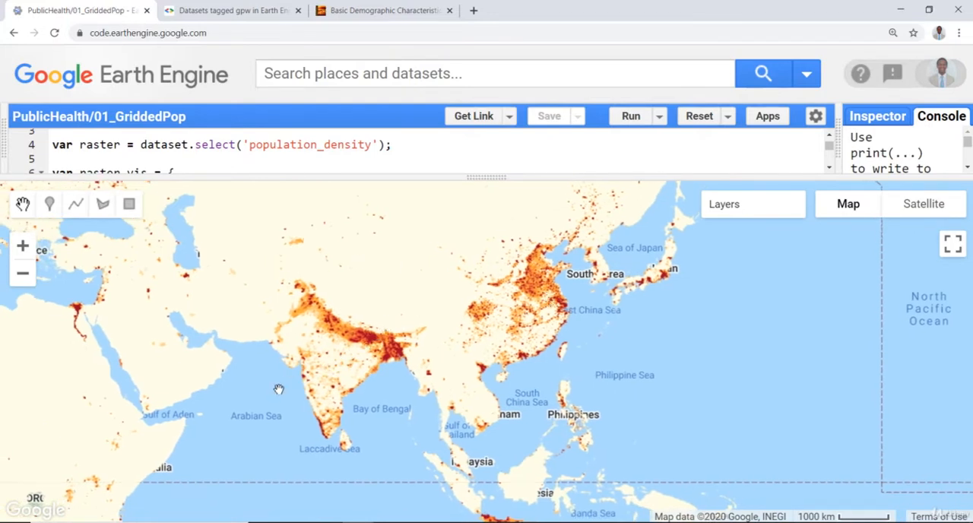
{"action": "mouse_move", "coordinate": [344, 295]}
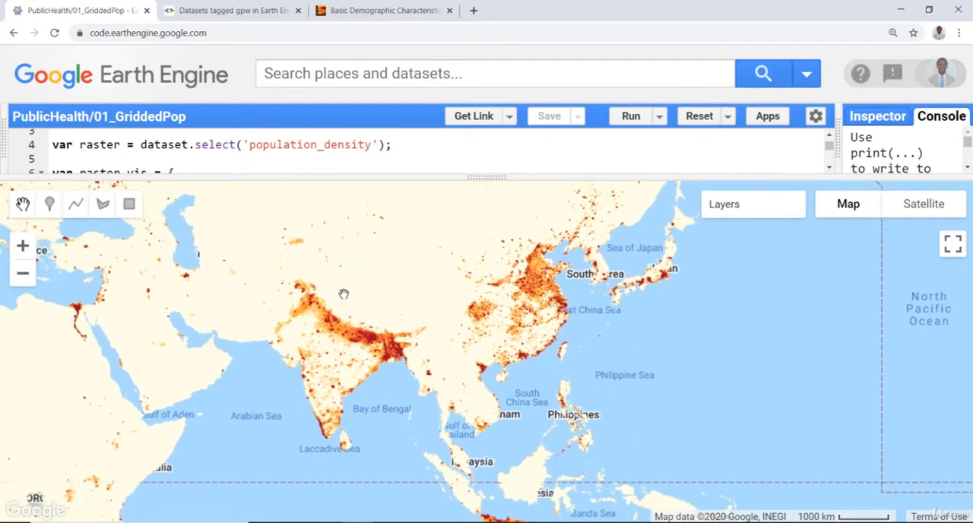
{"action": "mouse_move", "coordinate": [333, 319]}
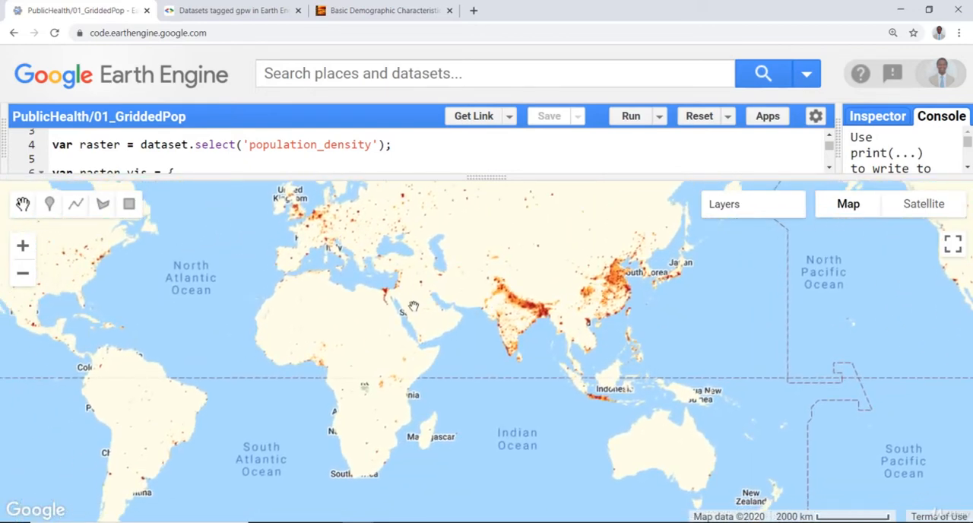
{"action": "mouse_move", "coordinate": [401, 305]}
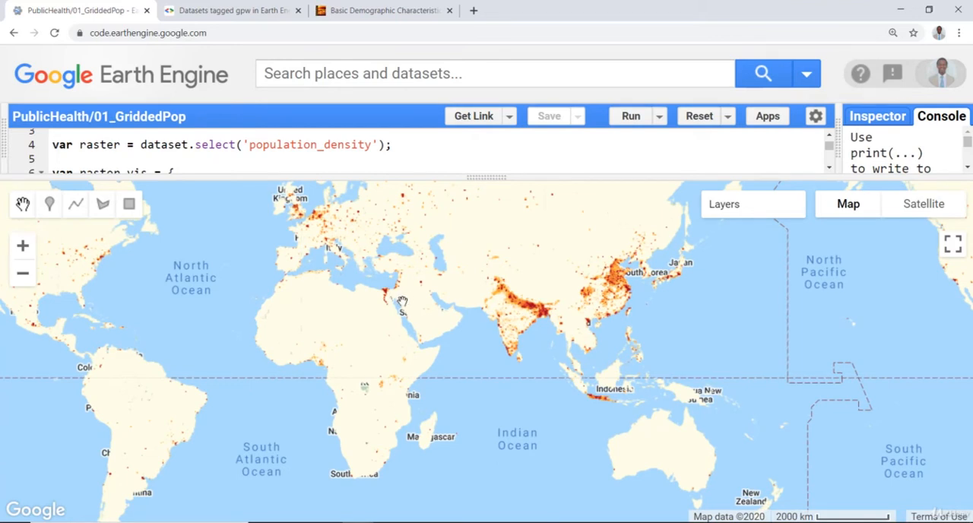
Step: Pan to North Africa, zoom into the Nile Delta's dense population strip, then back out to include the Middle East and India
{"action": "left_click_drag", "start_coordinate": [402, 302], "coordinate": [462, 327]}
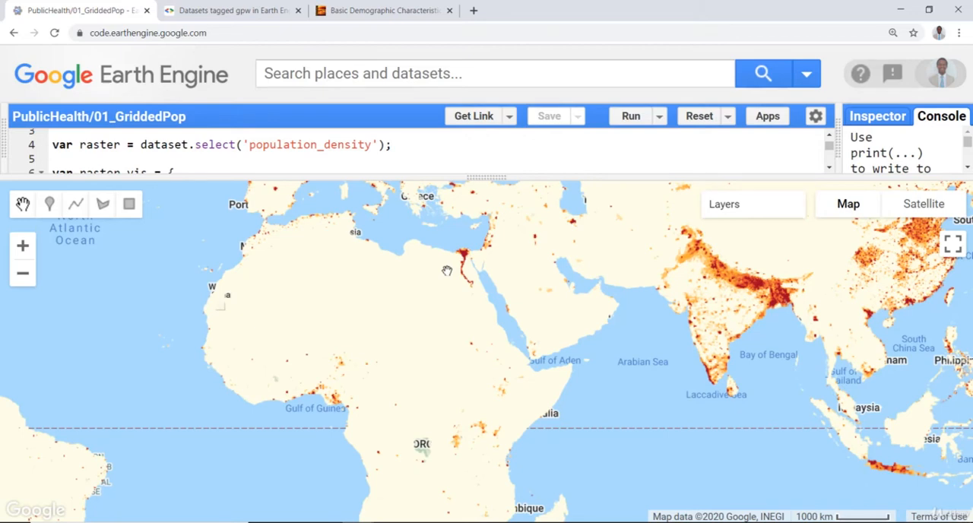
{"action": "mouse_move", "coordinate": [438, 249]}
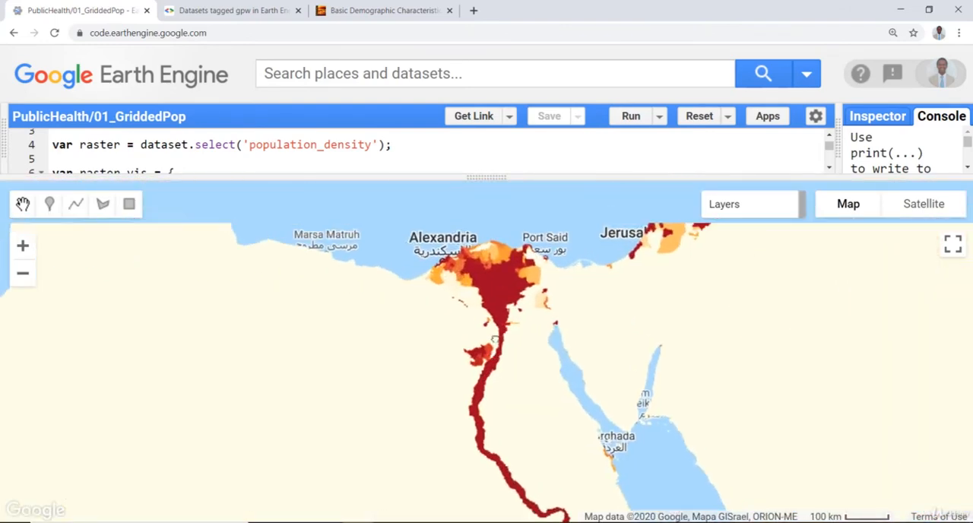
{"action": "scroll", "scroll_direction": "down", "scroll_amount": 3}
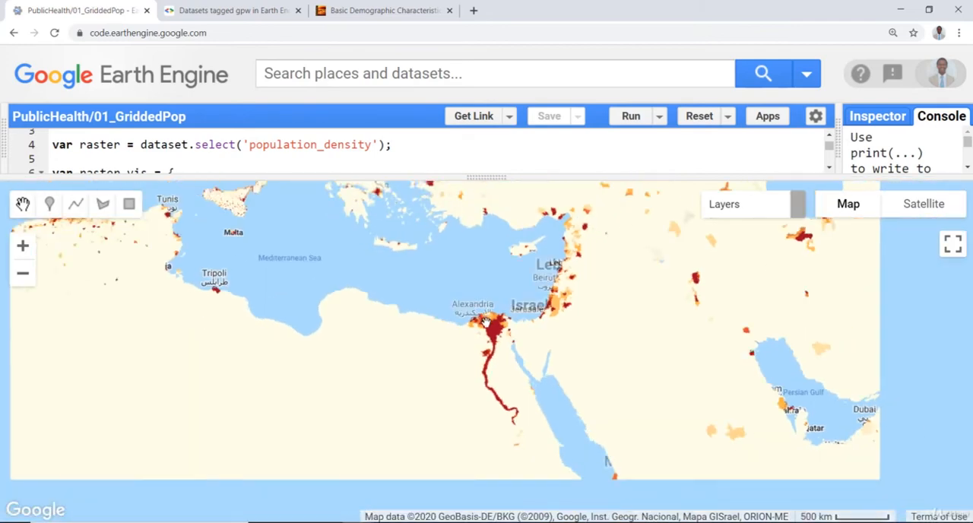
{"action": "scroll", "scroll_direction": "down", "scroll_amount": 3}
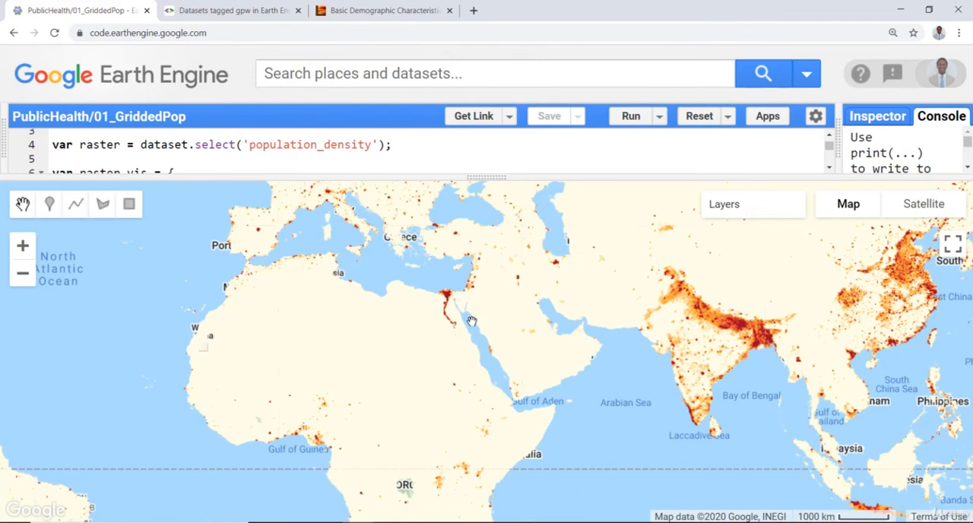
{"action": "mouse_move", "coordinate": [481, 324]}
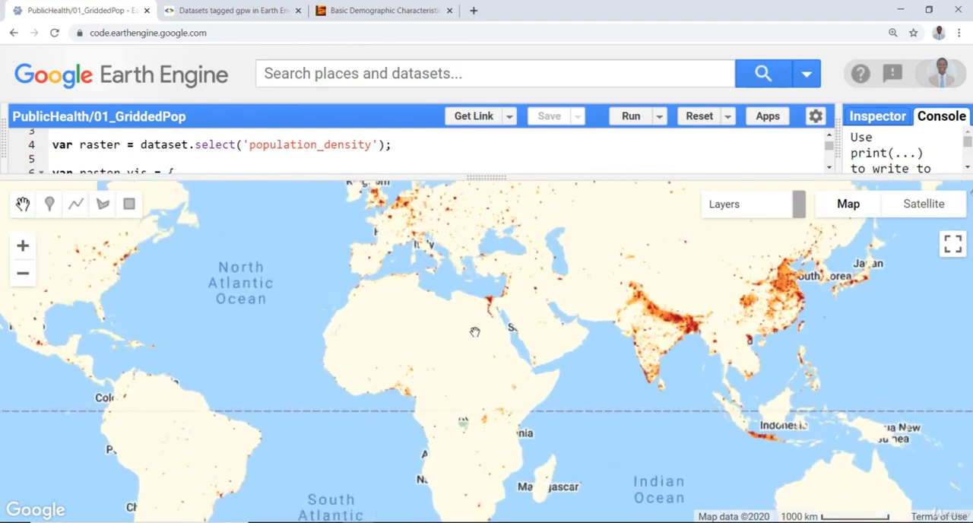
{"action": "scroll", "scroll_direction": "up", "scroll_amount": 3}
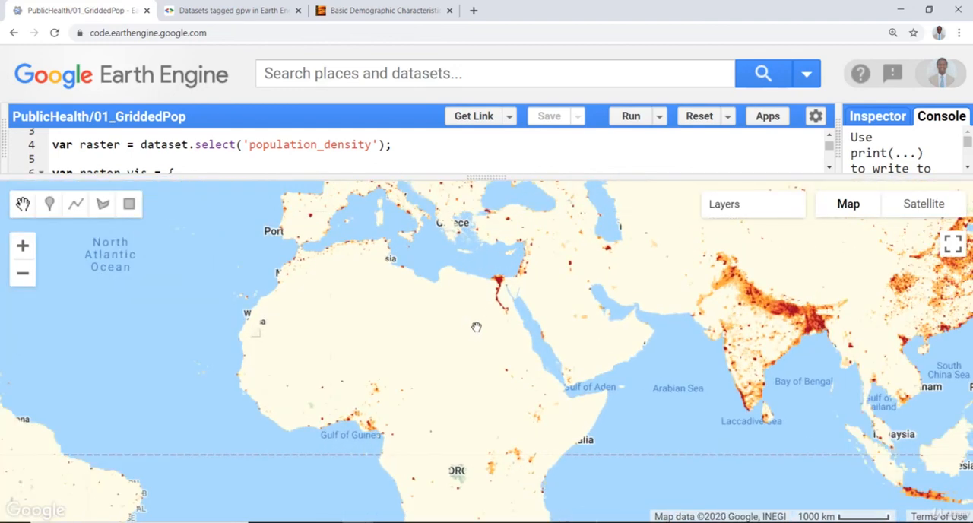